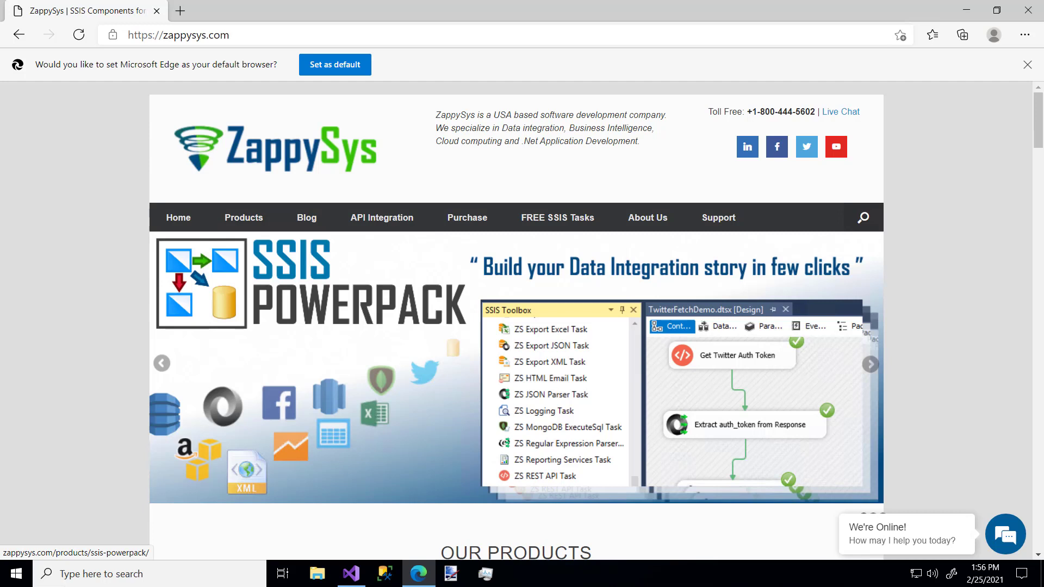
mouse_move(71, 24)
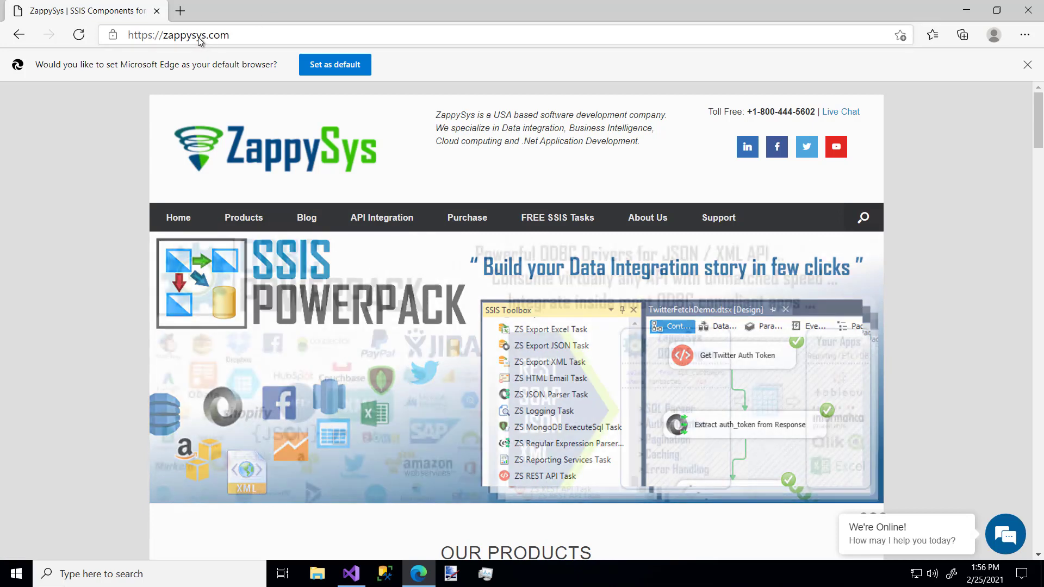
- Switch to Visual Studio and open ZappySysDemos.sln from the recent solutions list
left_click(243, 217)
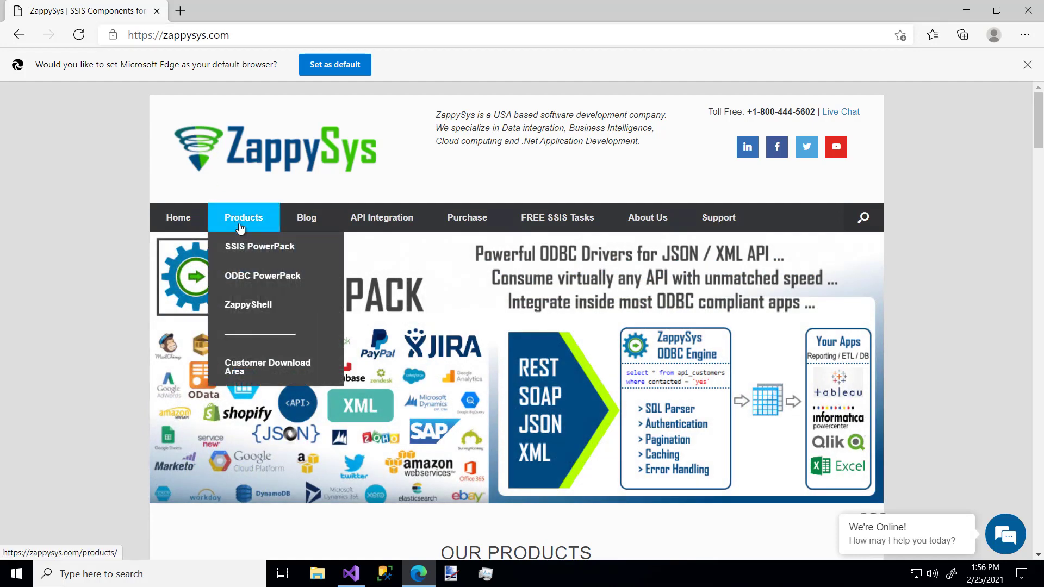
mouse_move(262, 275)
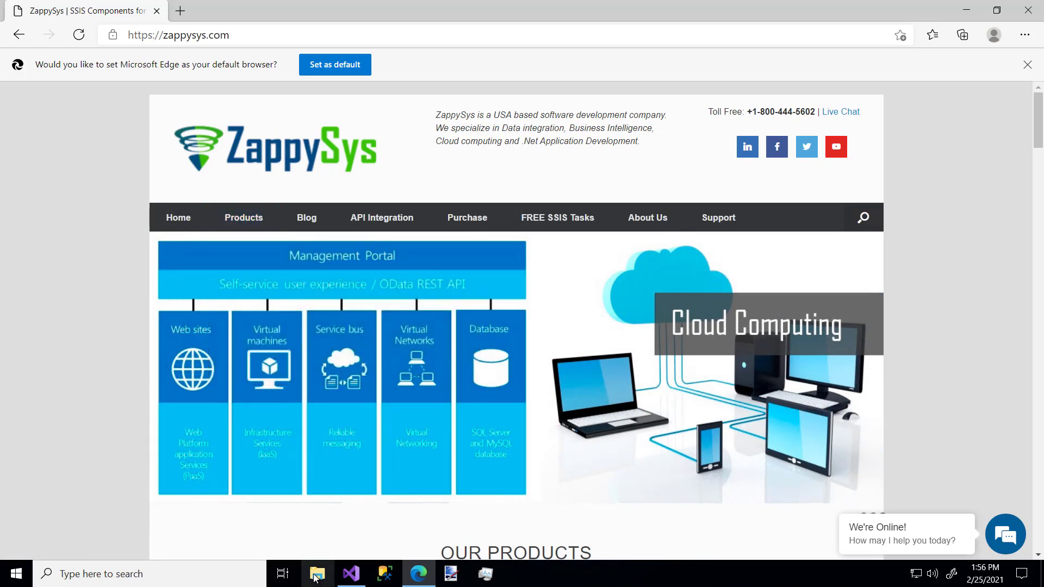
left_click(351, 573)
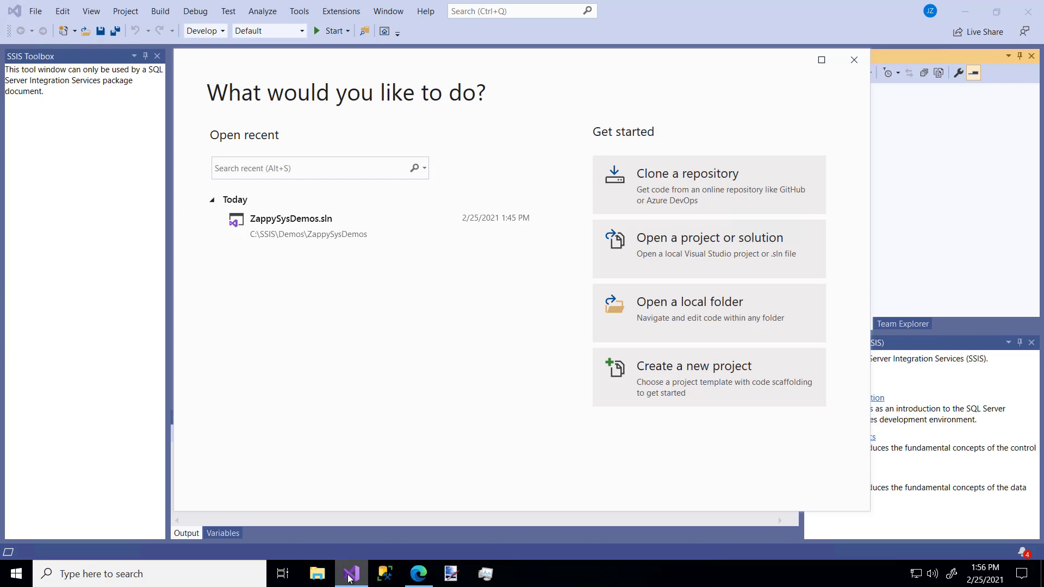
mouse_move(692, 390)
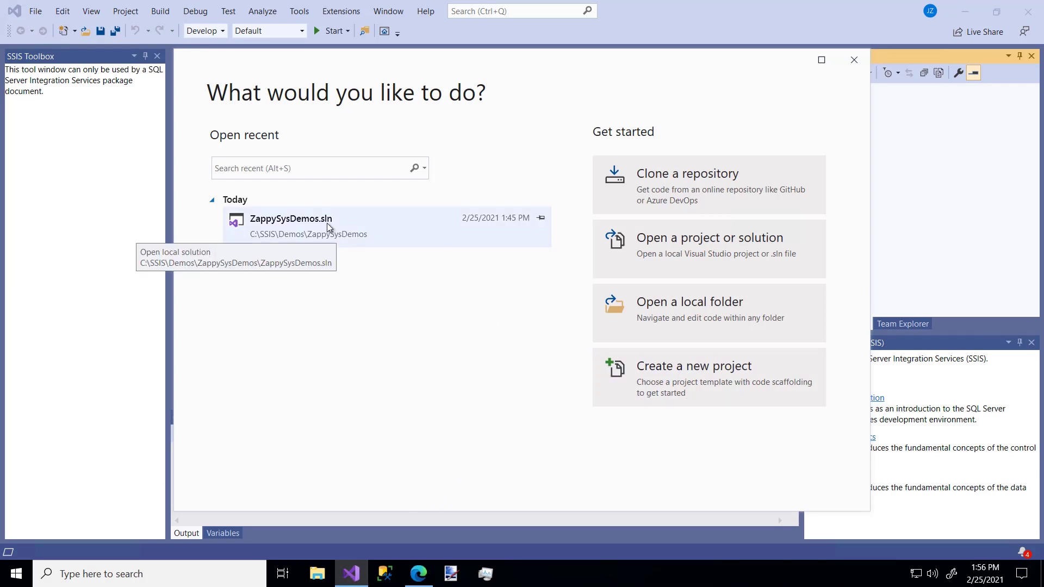
double_click(291, 219)
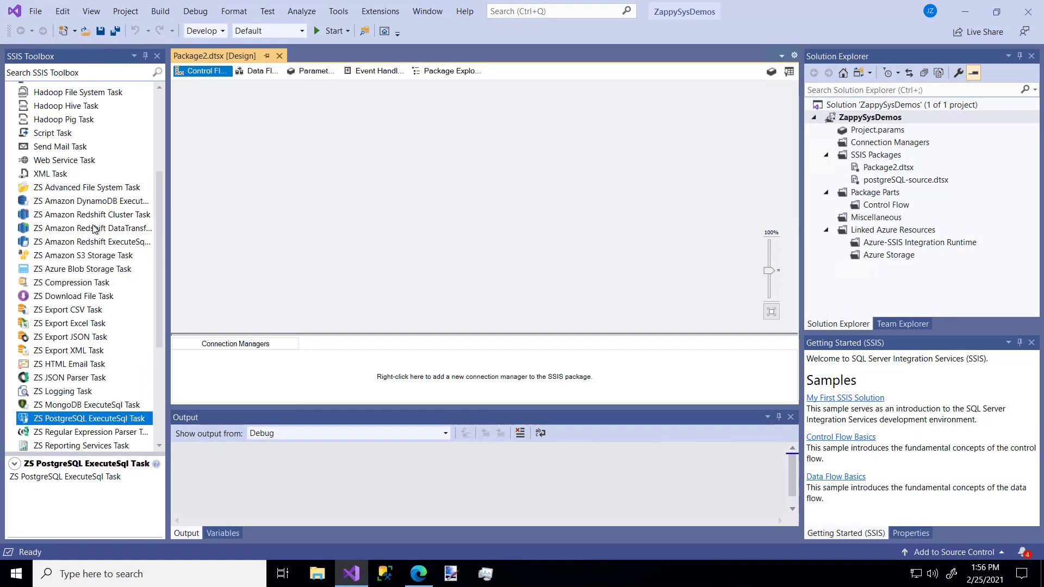
scroll("down", 3)
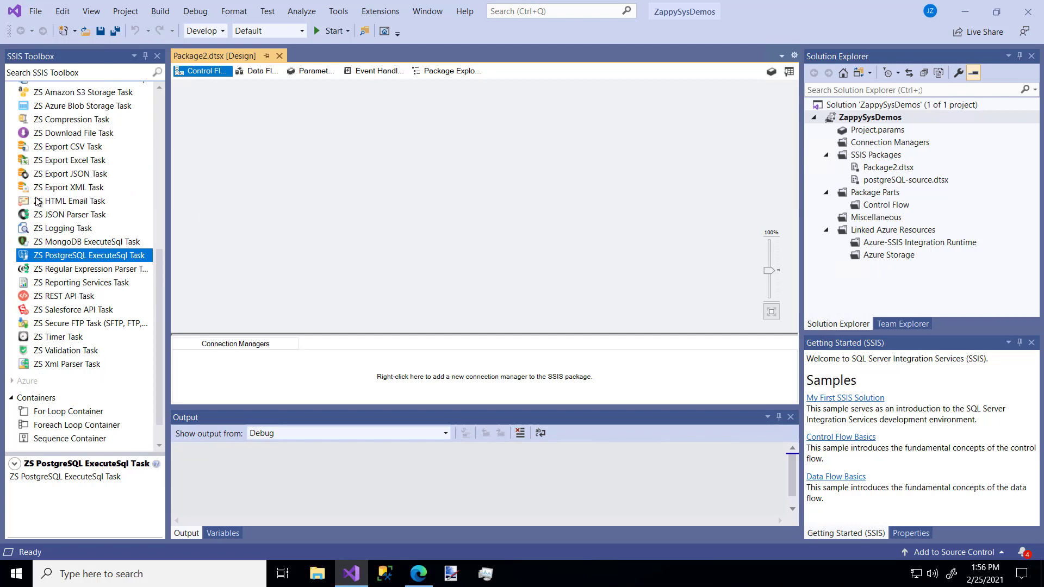
mouse_move(271, 65)
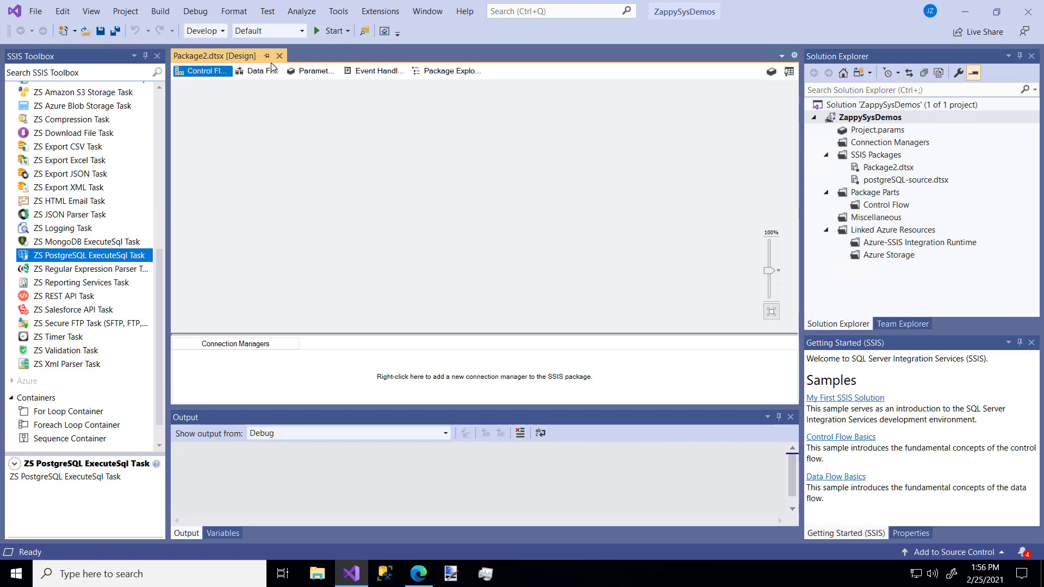
mouse_move(259, 70)
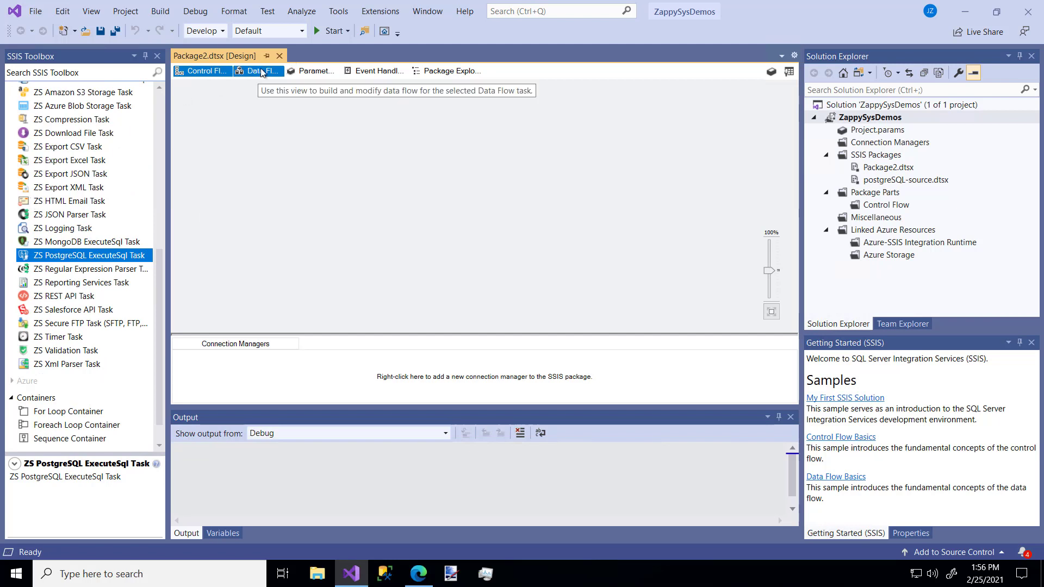
left_click(258, 71)
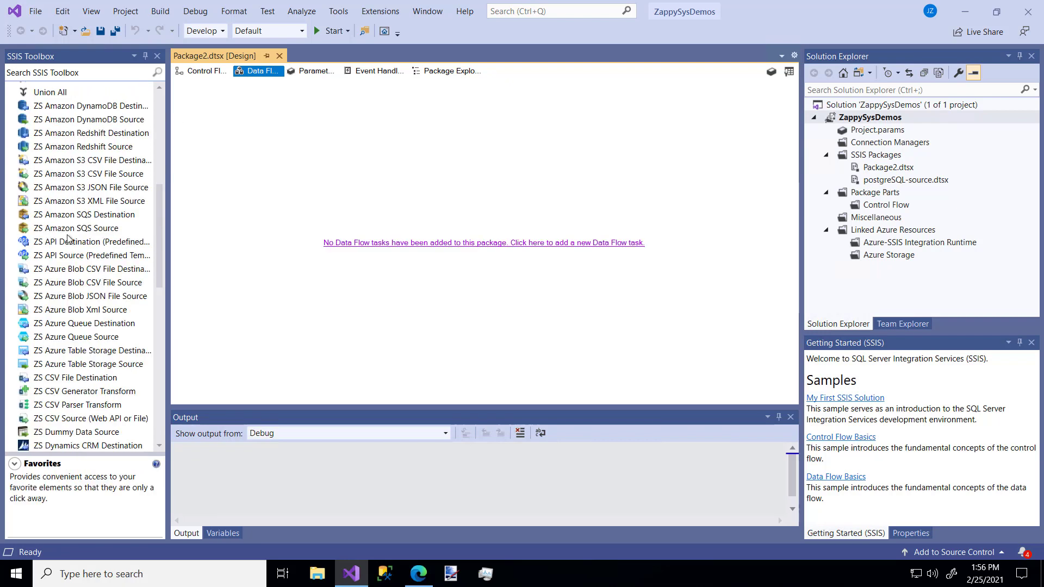
mouse_move(68, 254)
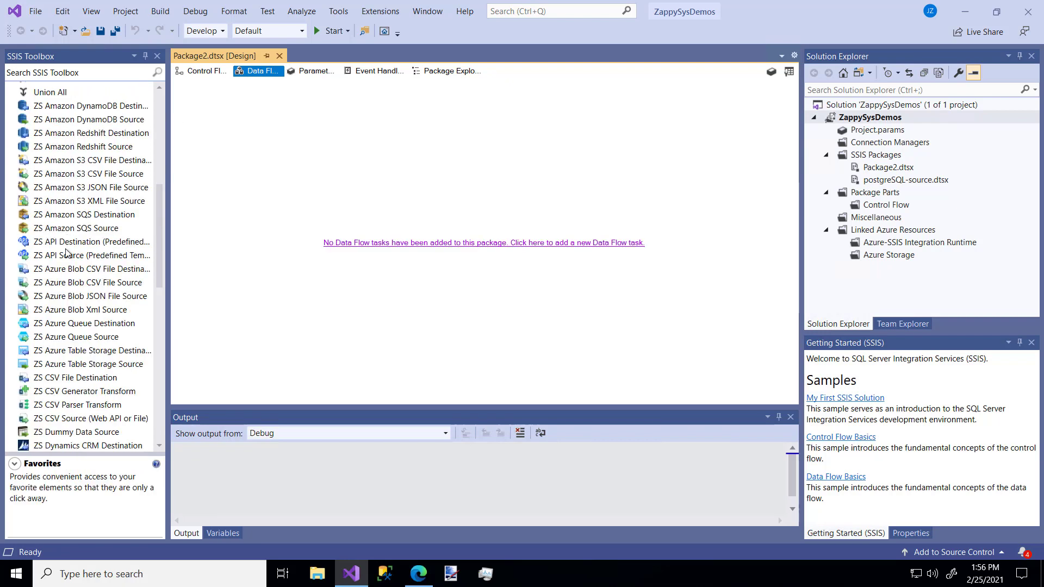
mouse_move(71, 249)
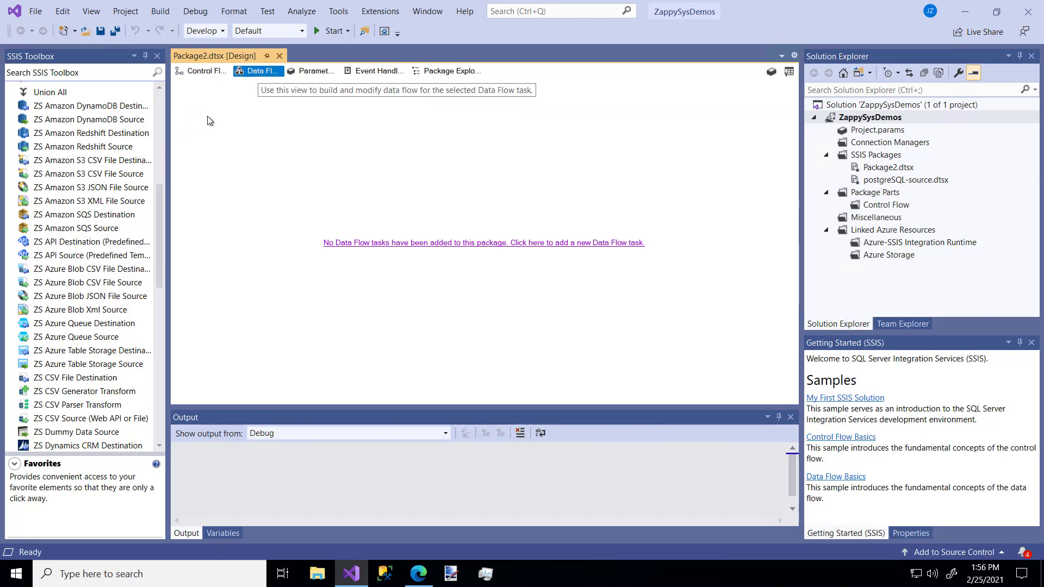
mouse_move(129, 195)
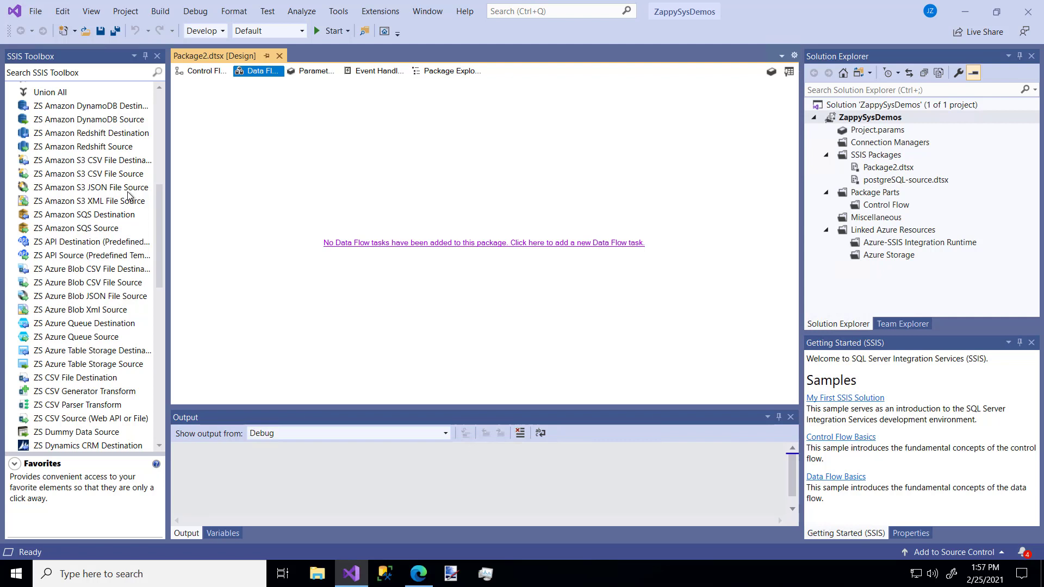
mouse_move(93, 241)
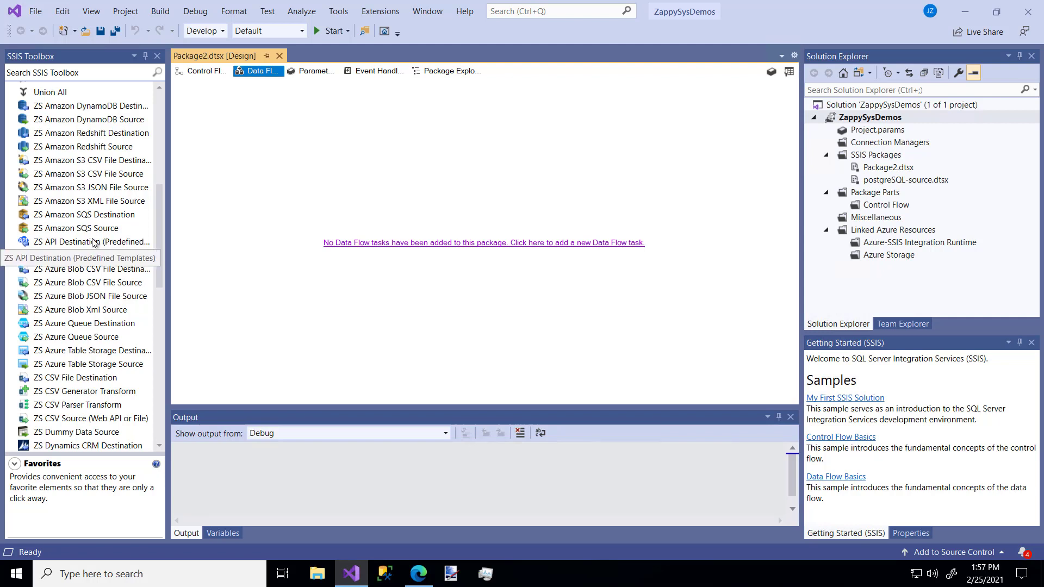
mouse_move(86, 255)
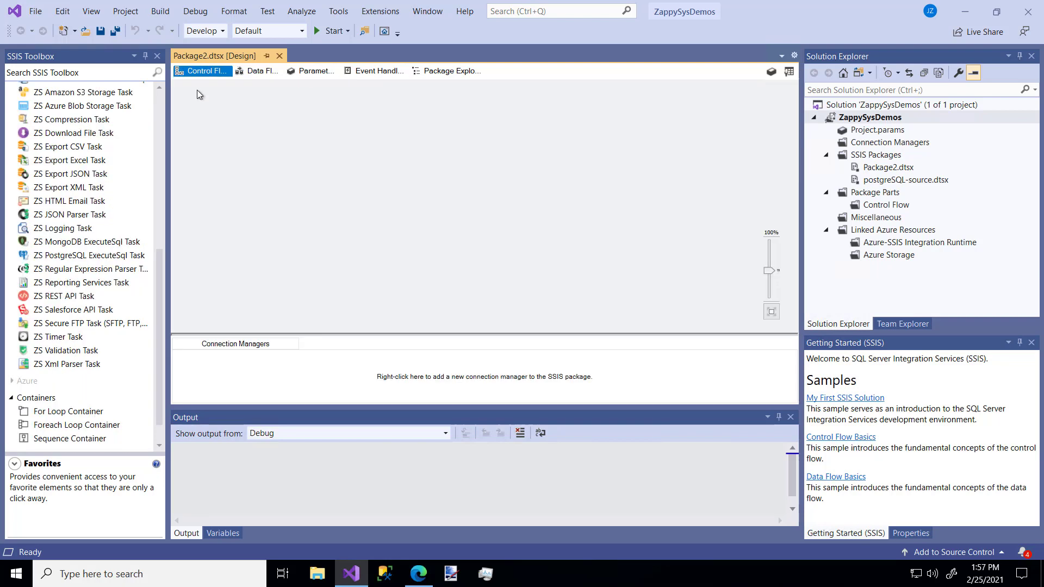
mouse_move(85, 191)
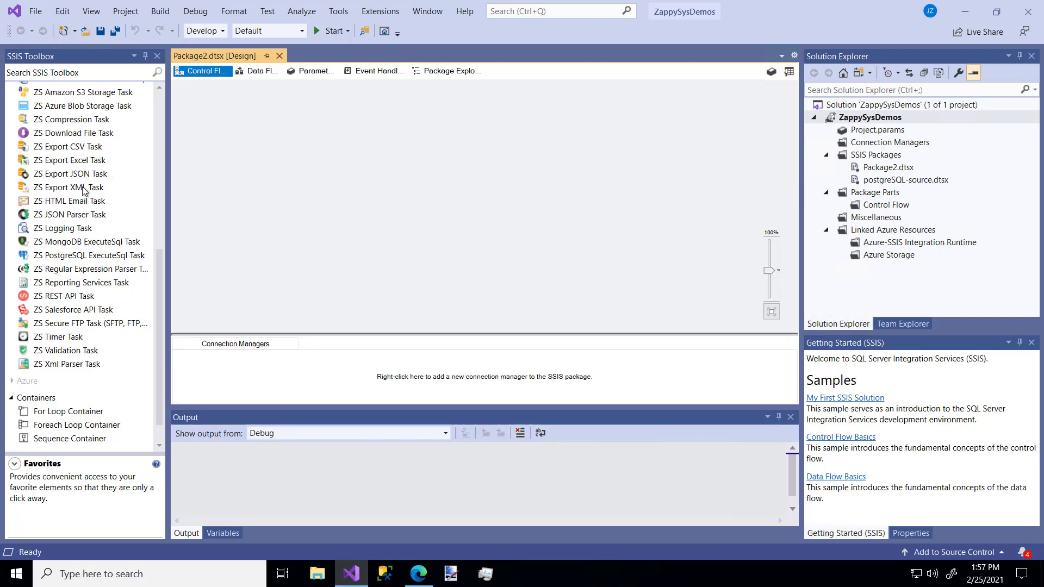
mouse_move(75, 283)
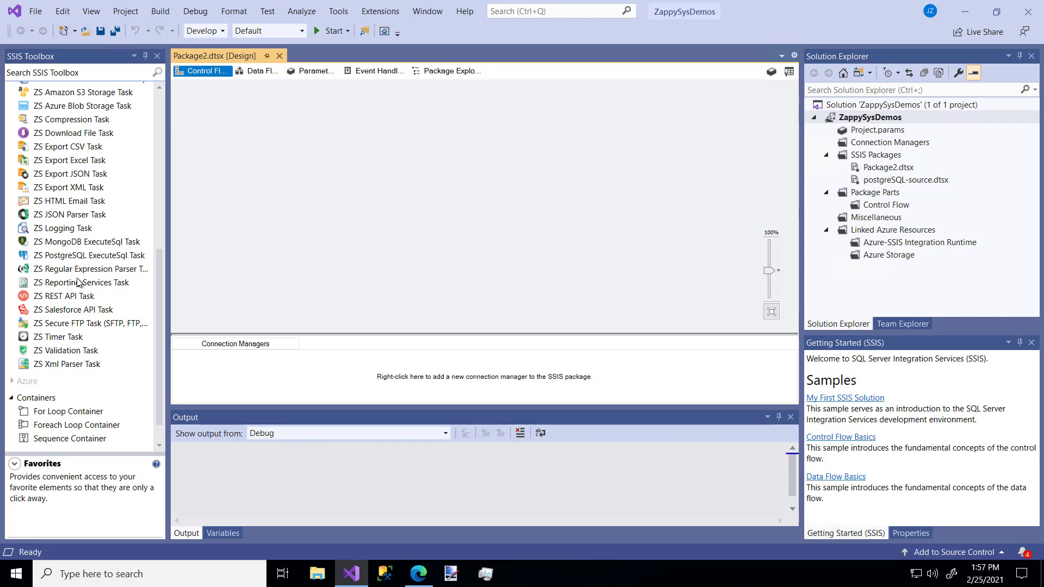
- Drop a ZS PostgreSQL ExecuteSql Task from the SSIS Toolbox onto Package2 and select it
left_click(88, 255)
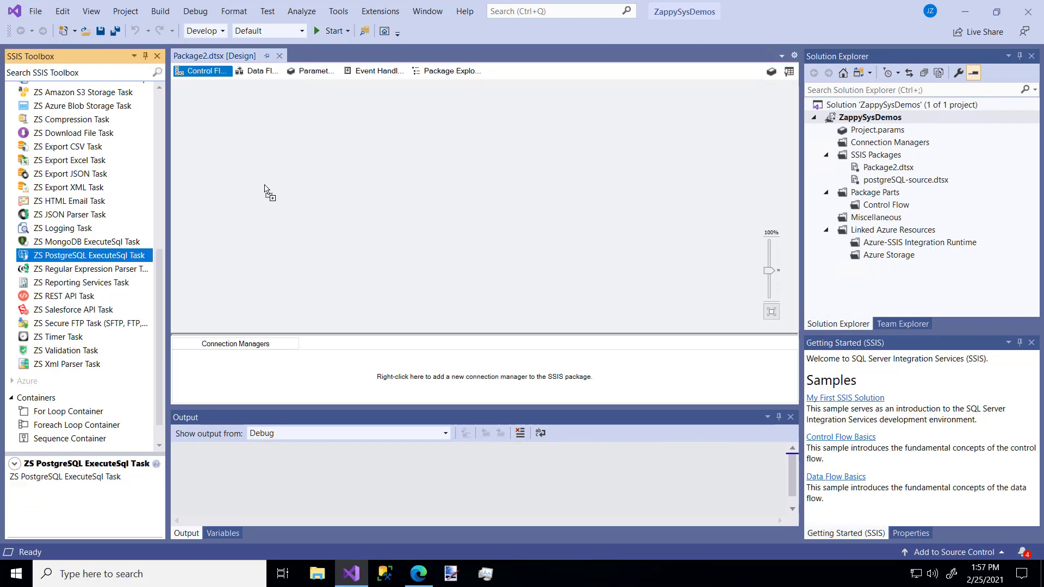
left_click_drag(83, 255, 339, 196)
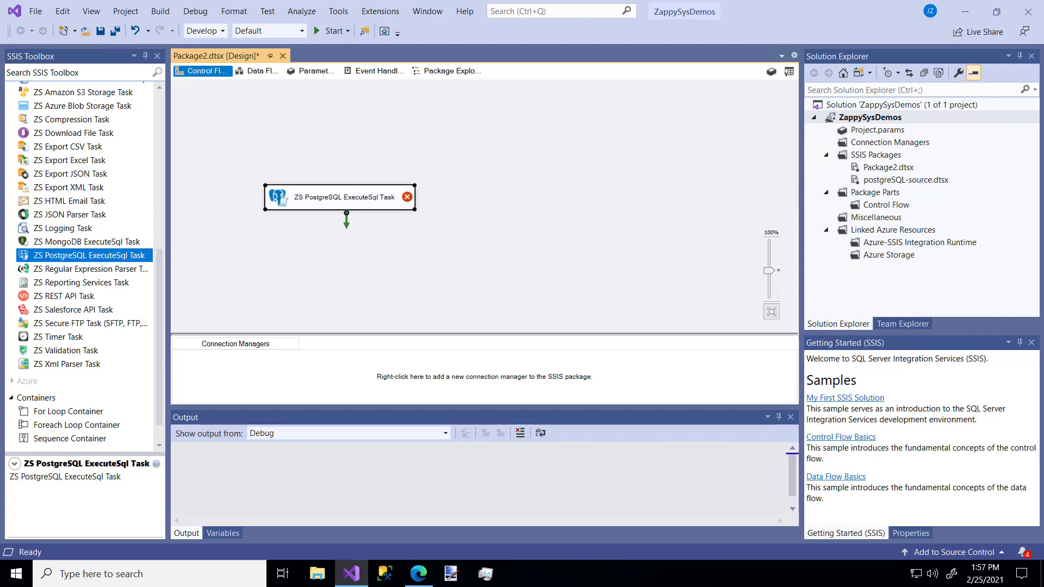
mouse_move(253, 327)
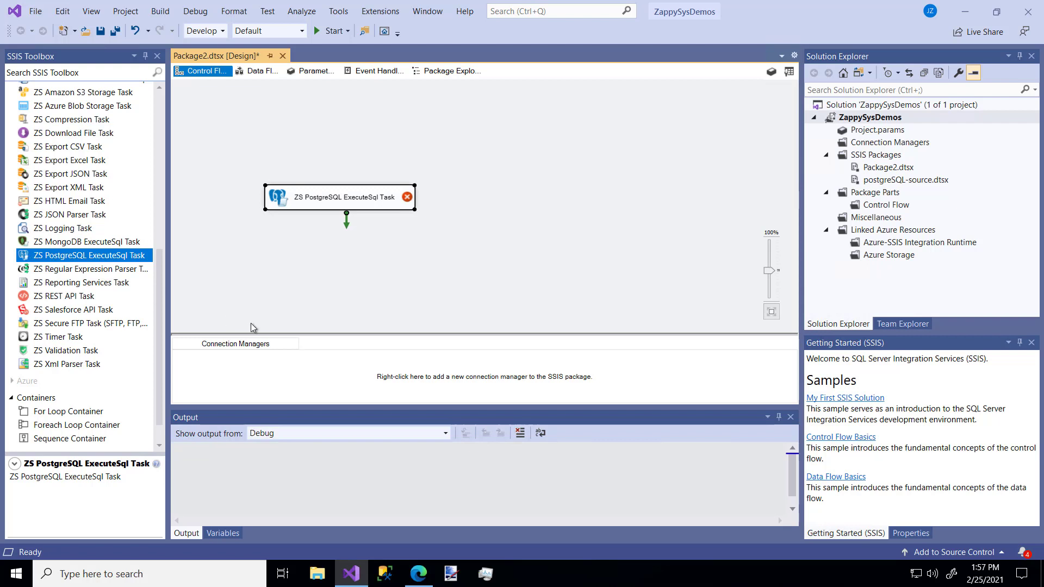
mouse_move(308, 267)
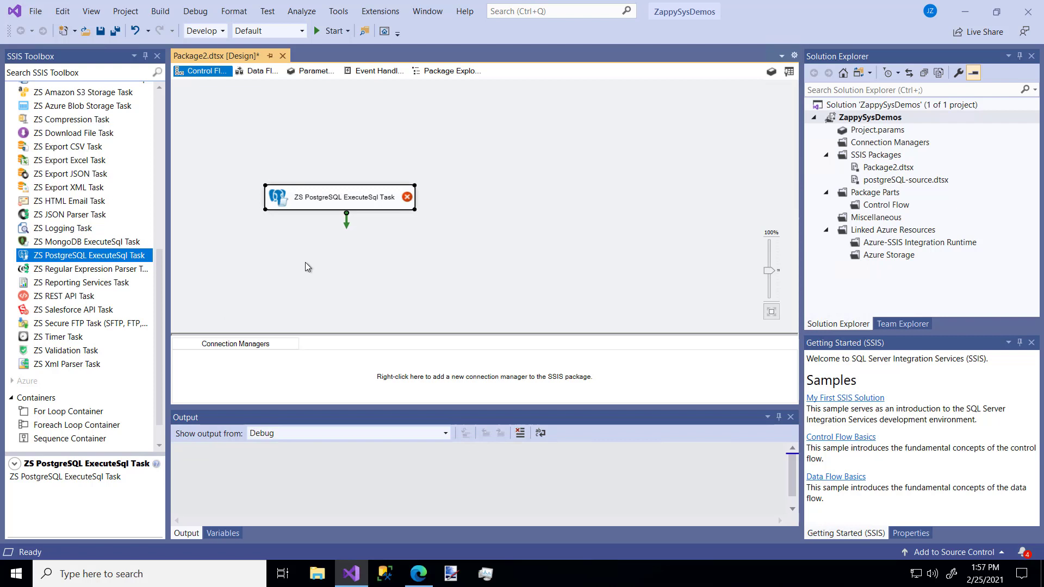
mouse_move(269, 367)
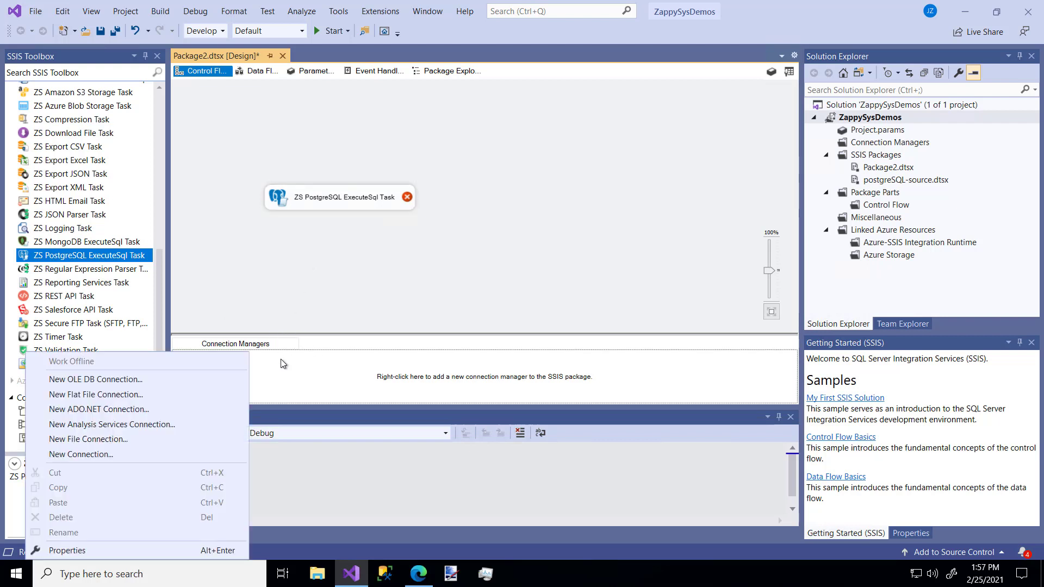
mouse_move(80, 454)
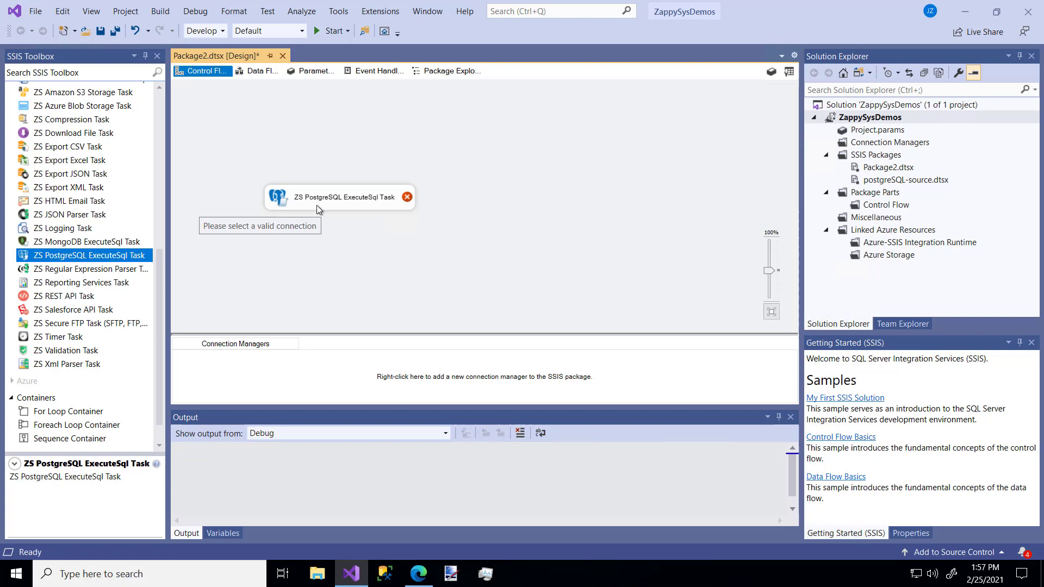
left_click(339, 196)
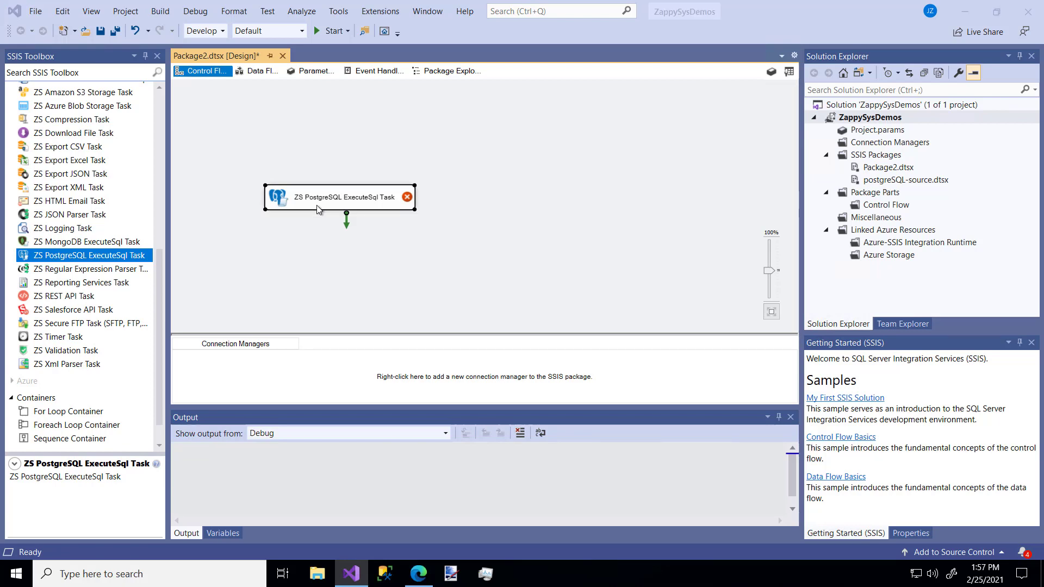
- Open the ExecuteSql task's editor and create a new PostgreSQL connection for it
double_click(339, 196)
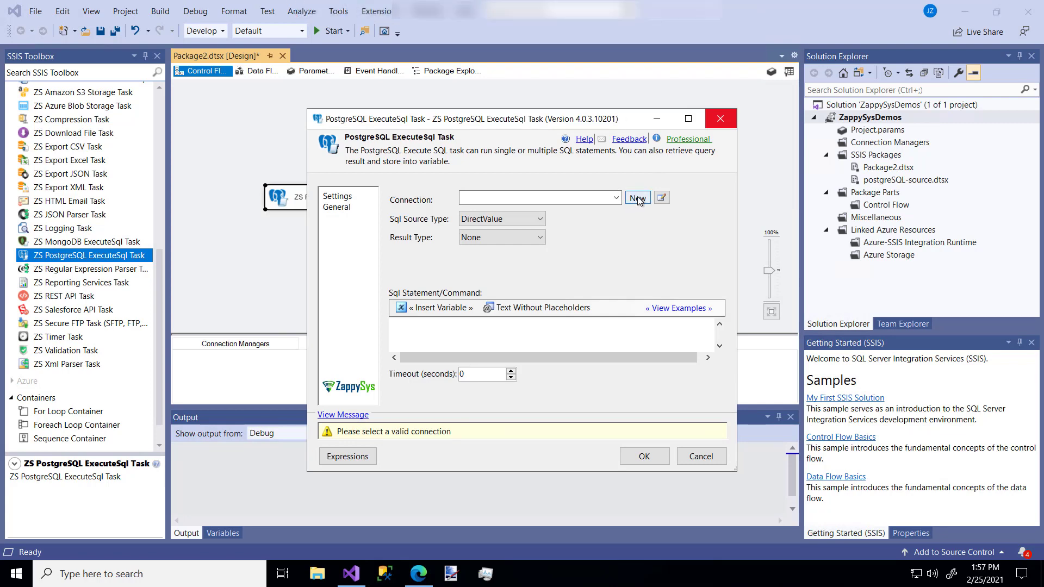
left_click(635, 198)
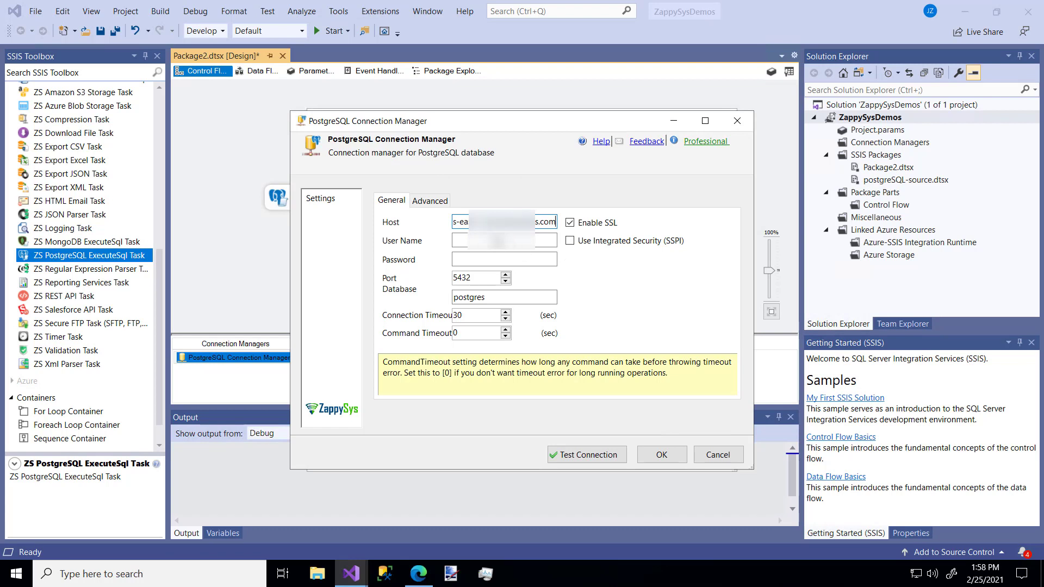
- Enter the PostgreSQL user name and password, then save PostgreSQL Connection Manager 1
type("zap")
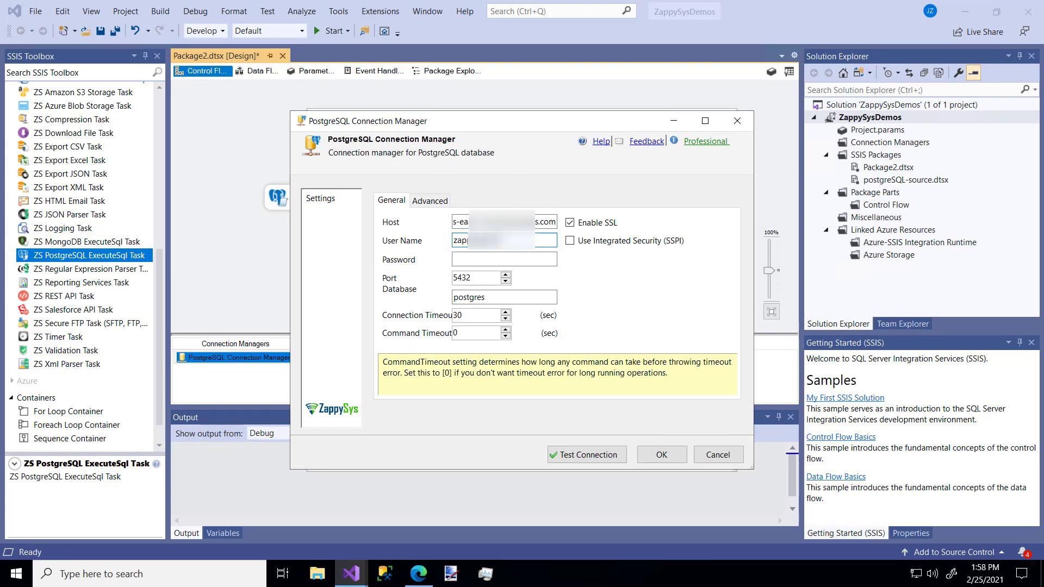
left_click(504, 258)
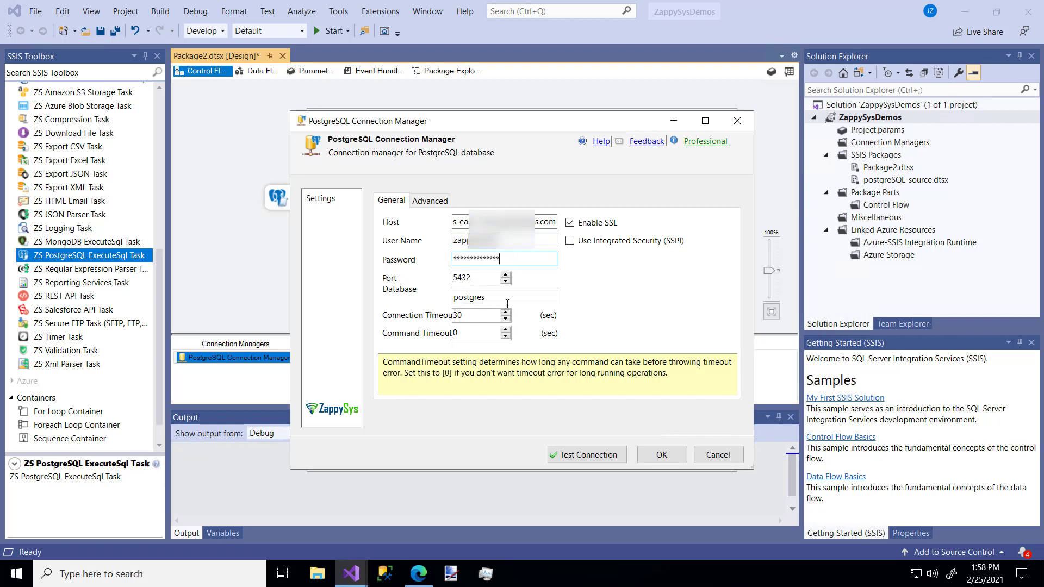
left_click(586, 454)
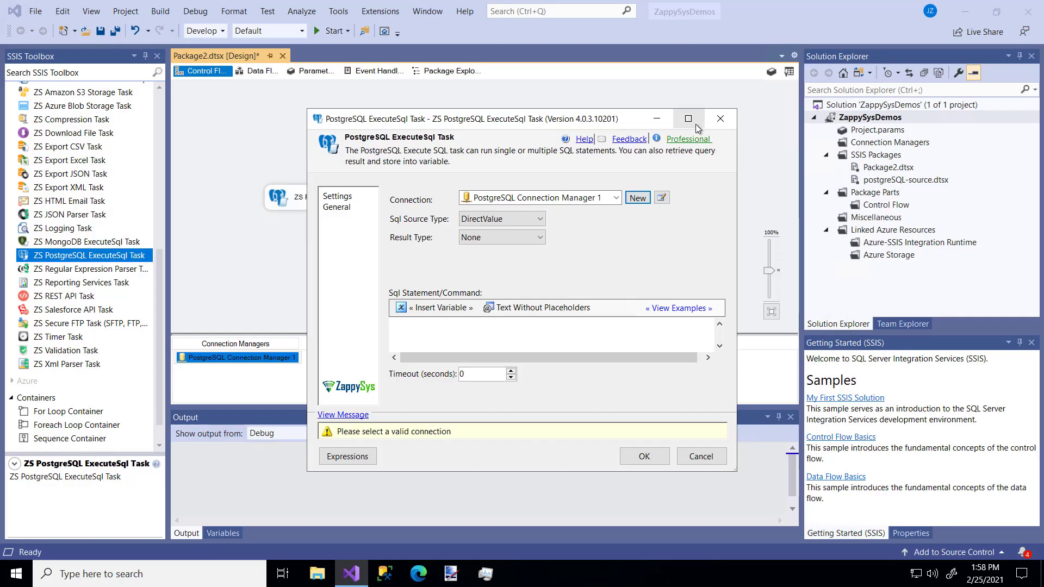
- Enter the DROP/CREATE TABLE script renamed to CustomerDataDEMO, browsing Insert Variable and View Examples
left_click(688, 118)
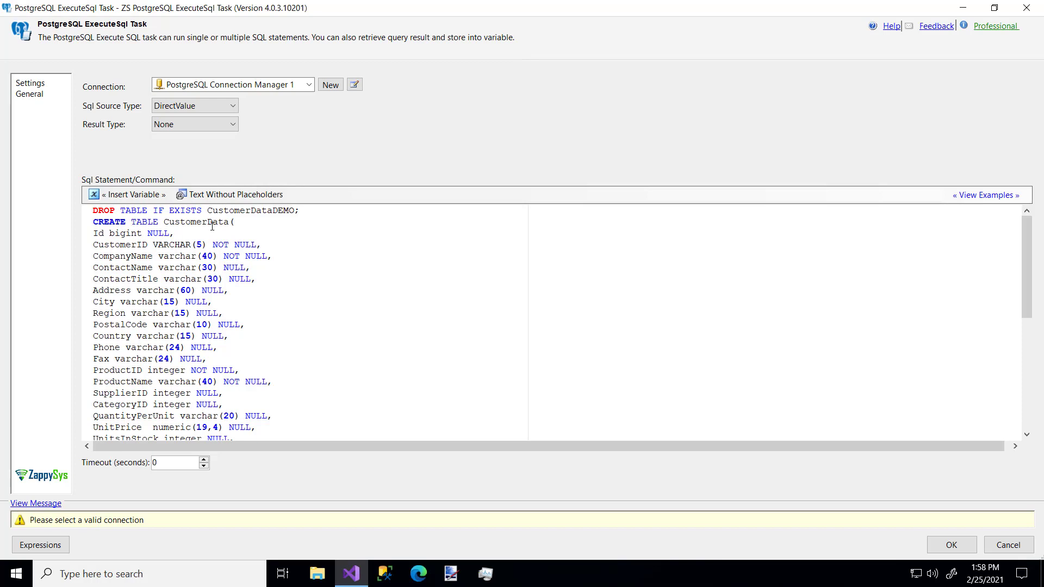
type("D")
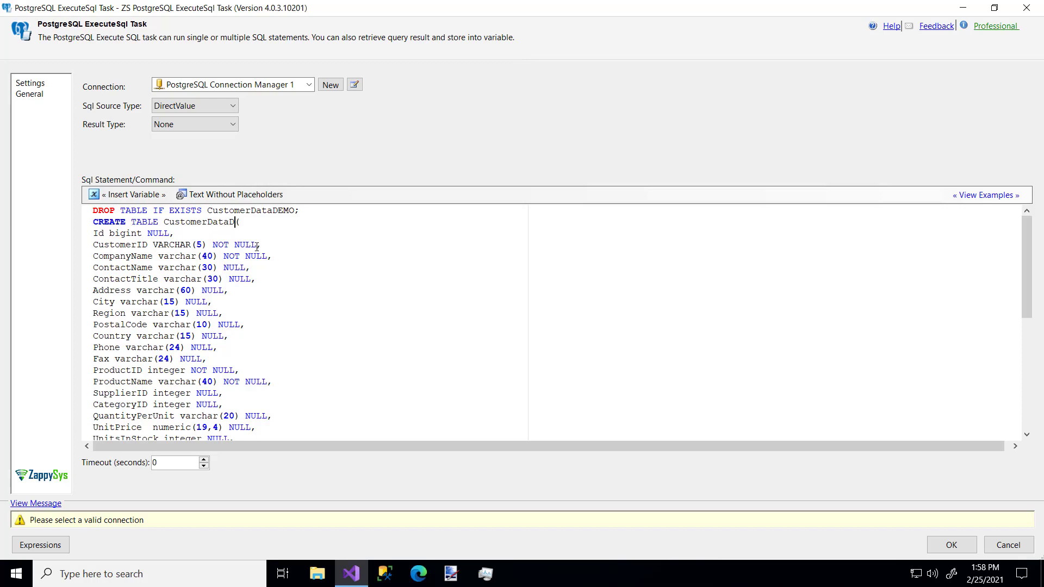
type("EMO")
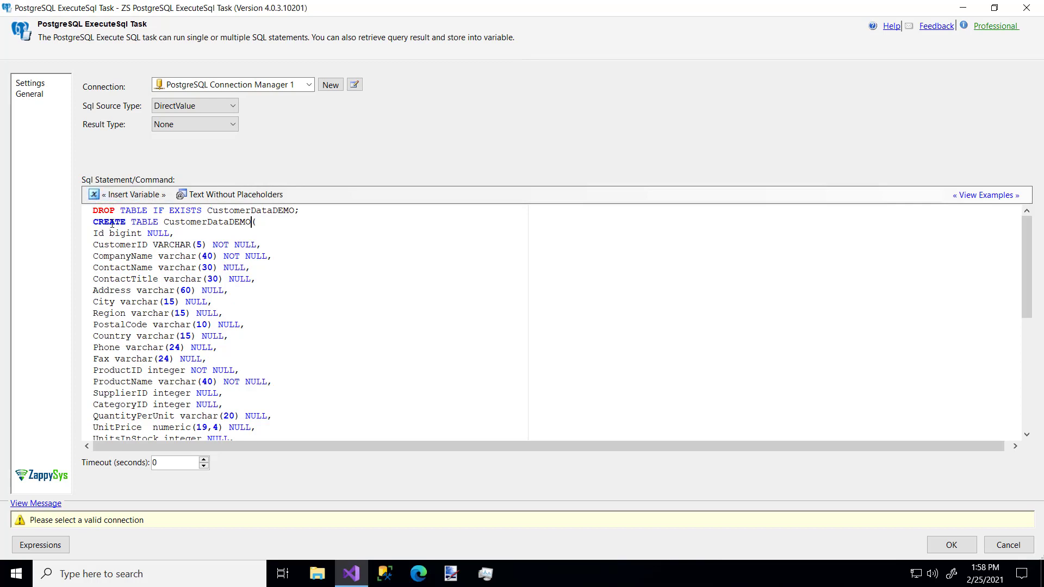
mouse_move(339, 258)
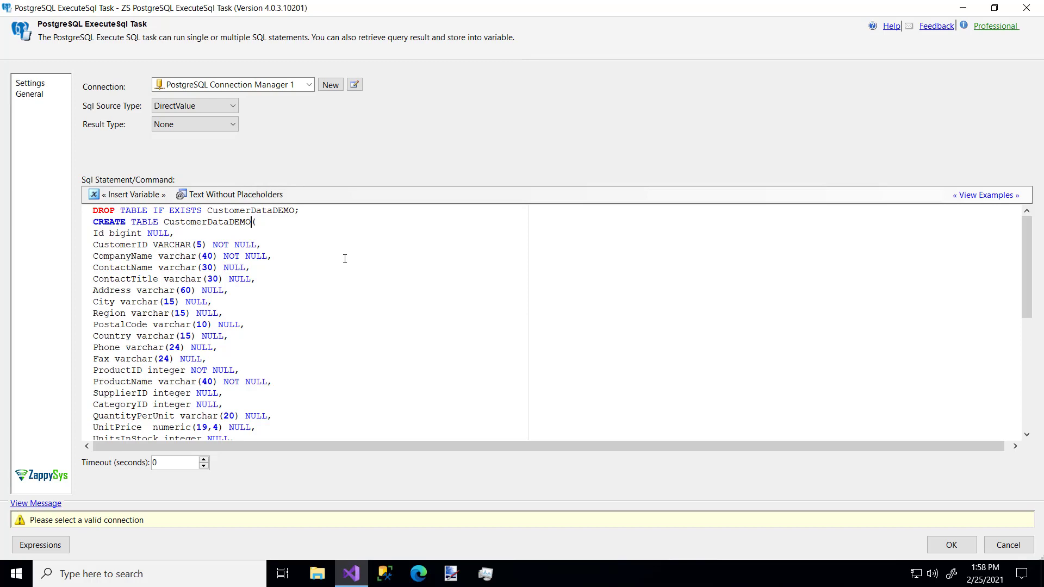
mouse_move(614, 331)
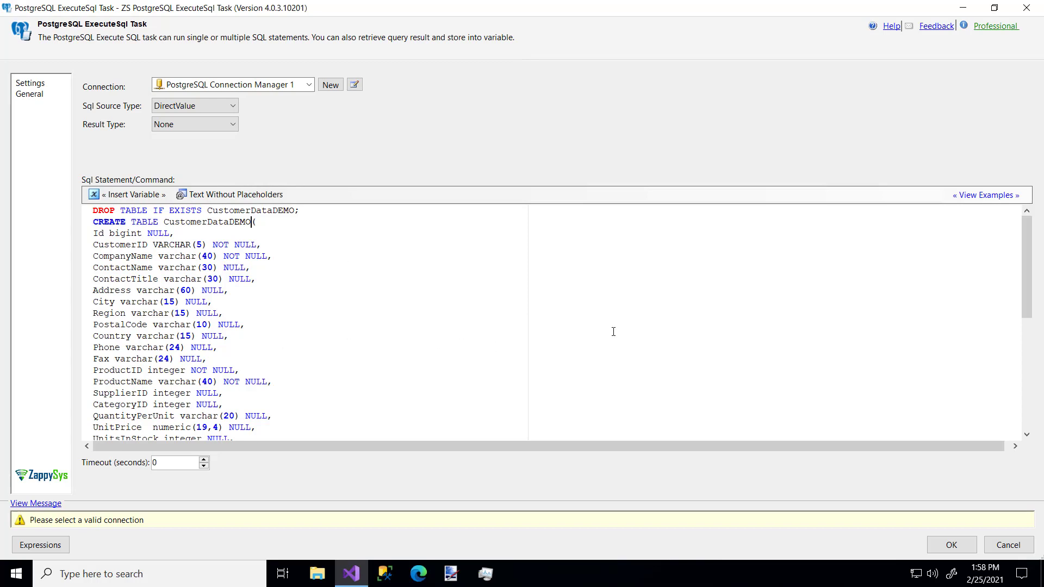
mouse_move(133, 193)
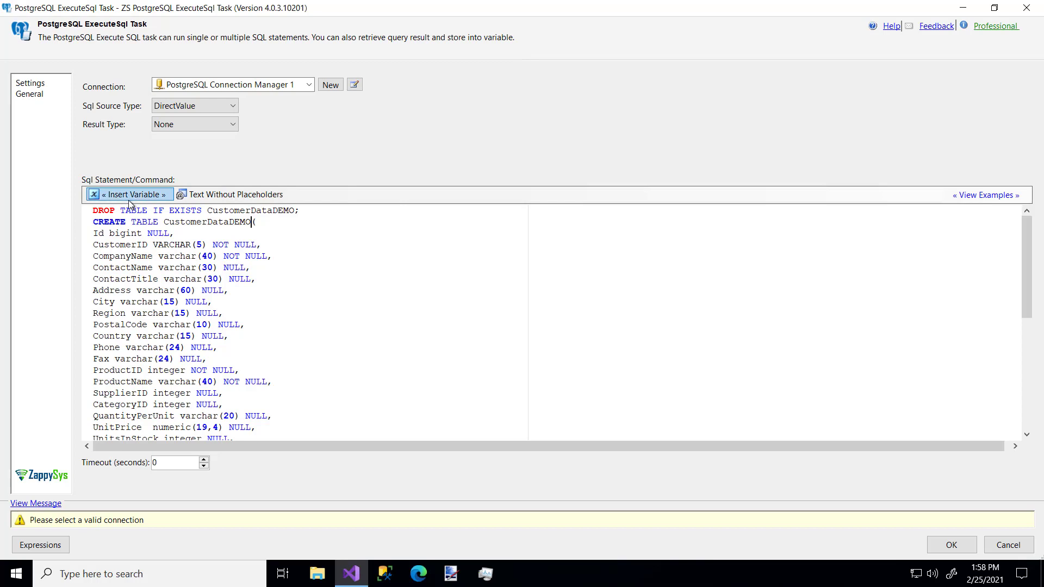
mouse_move(75, 32)
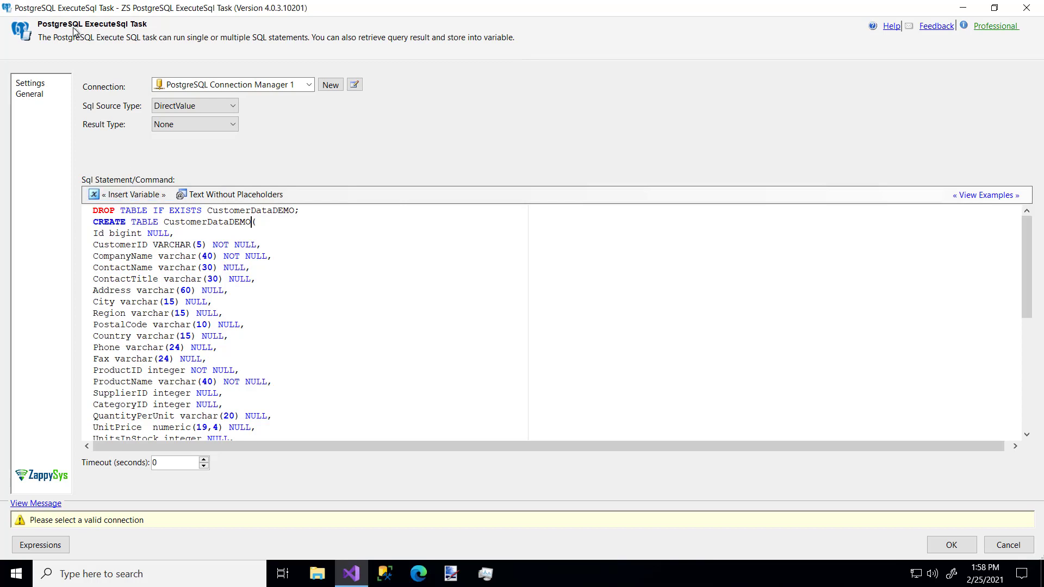
left_click(131, 195)
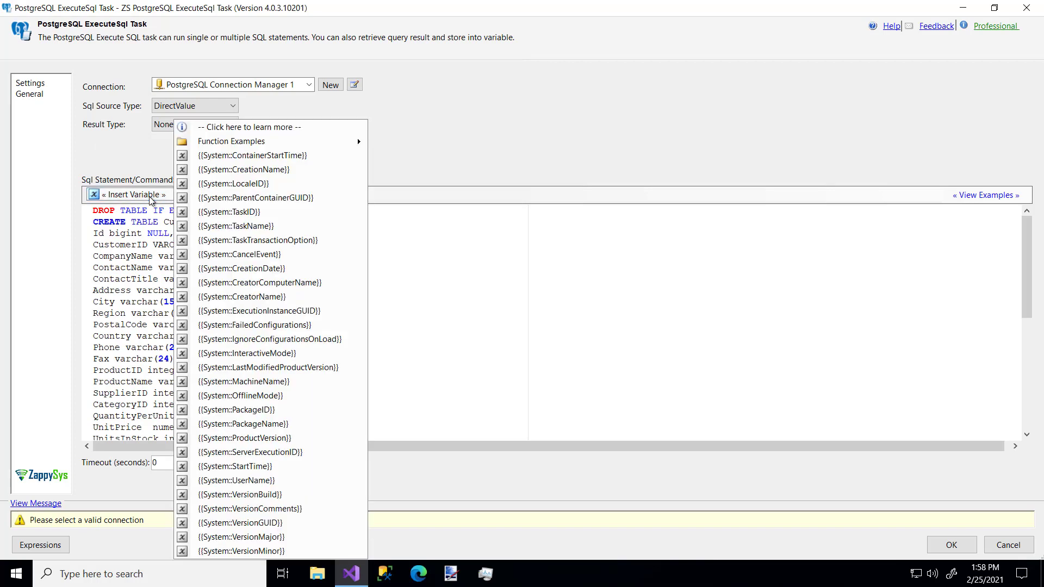
mouse_move(253, 424)
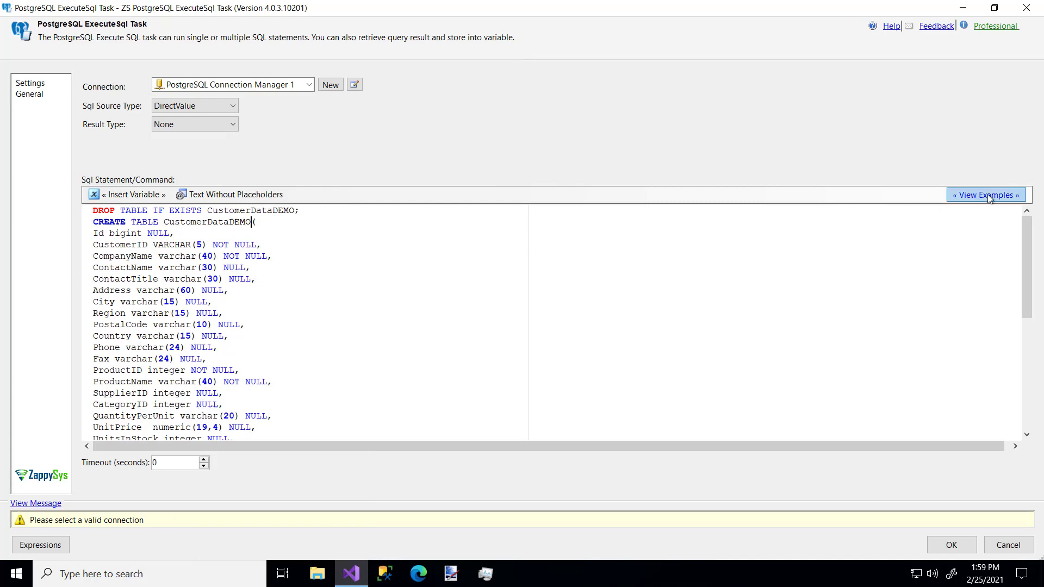
left_click(985, 195)
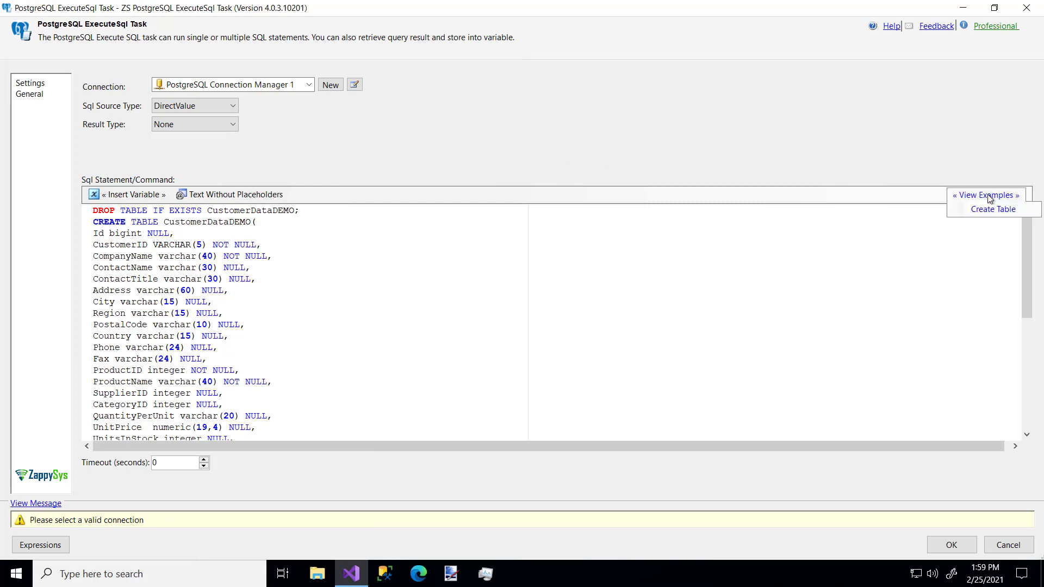
mouse_move(993, 209)
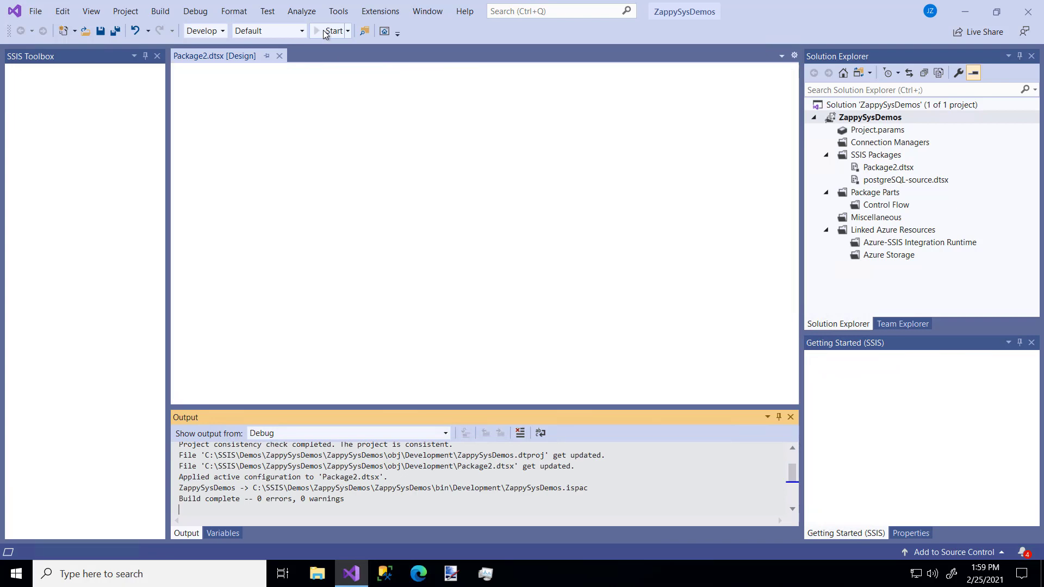
- Run Package2 until the ExecuteSql query succeeds, then return to design mode
left_click(332, 30)
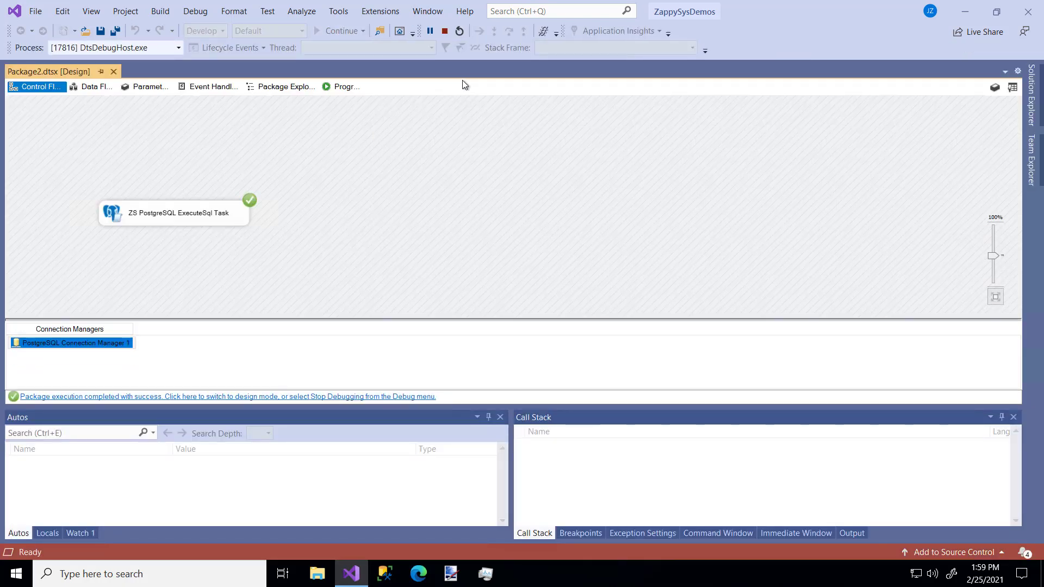
left_click(444, 31)
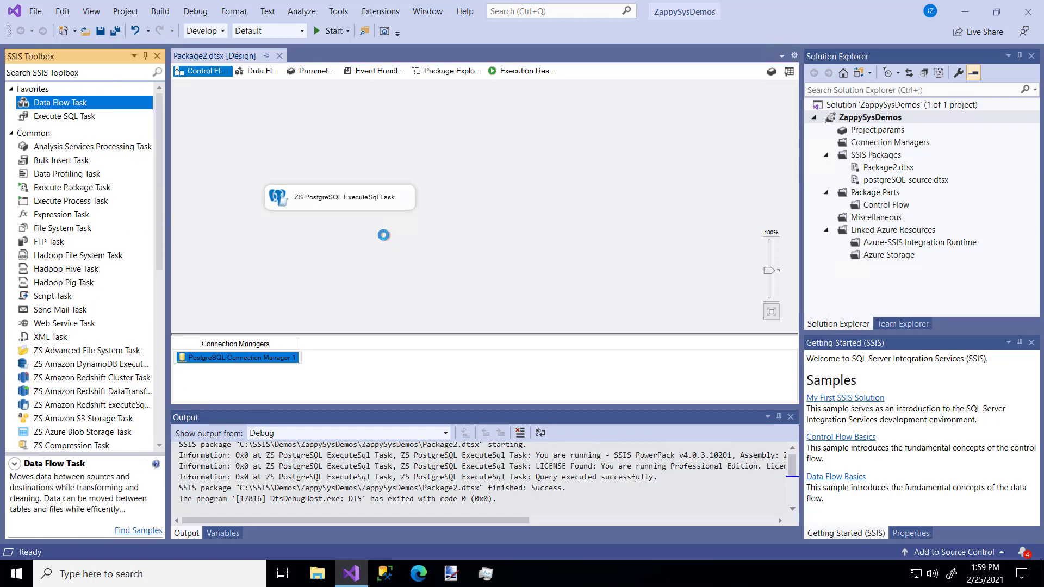
- Add a Data Flow Task below the ExecuteSql task, drop an ADO NET Source inside, and open it
left_click_drag(60, 102, 427, 254)
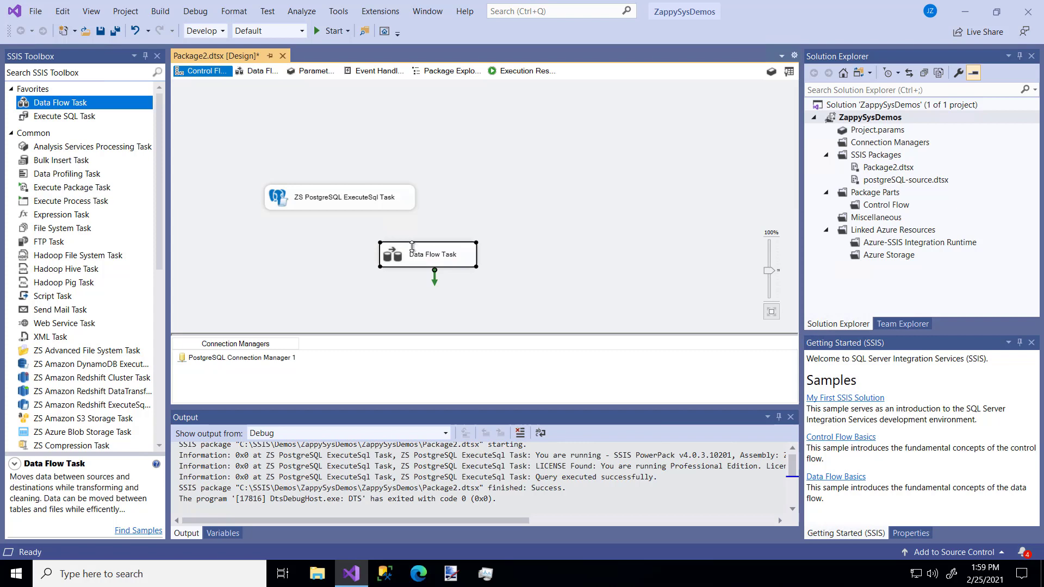
left_click(260, 71)
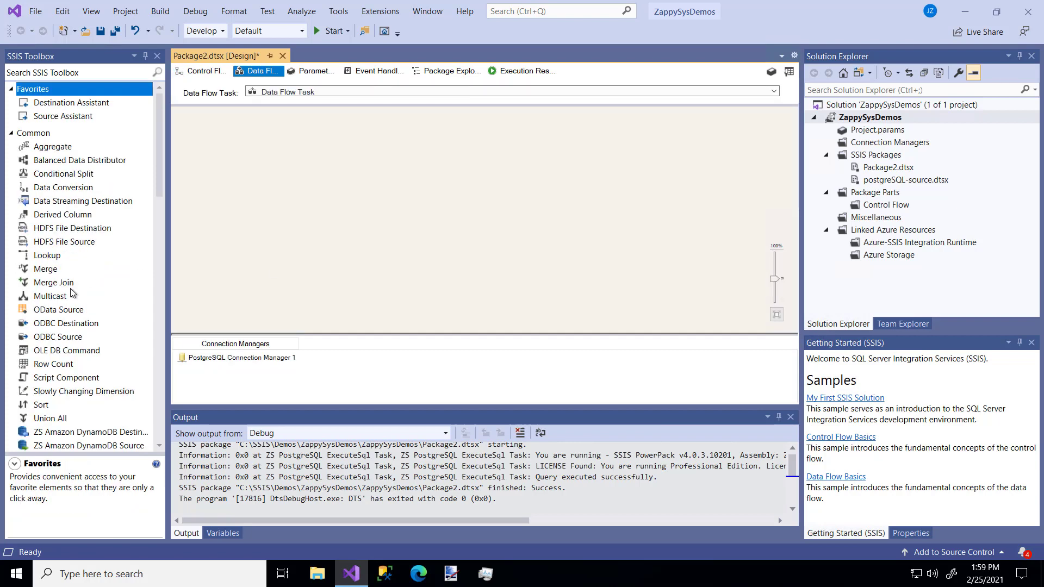
scroll("down", 3)
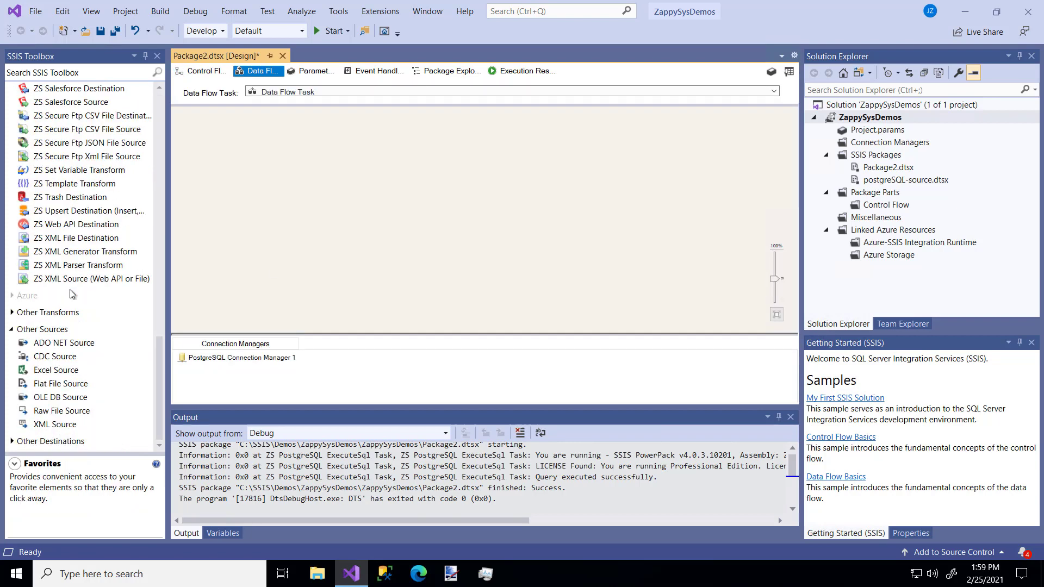
left_click(65, 342)
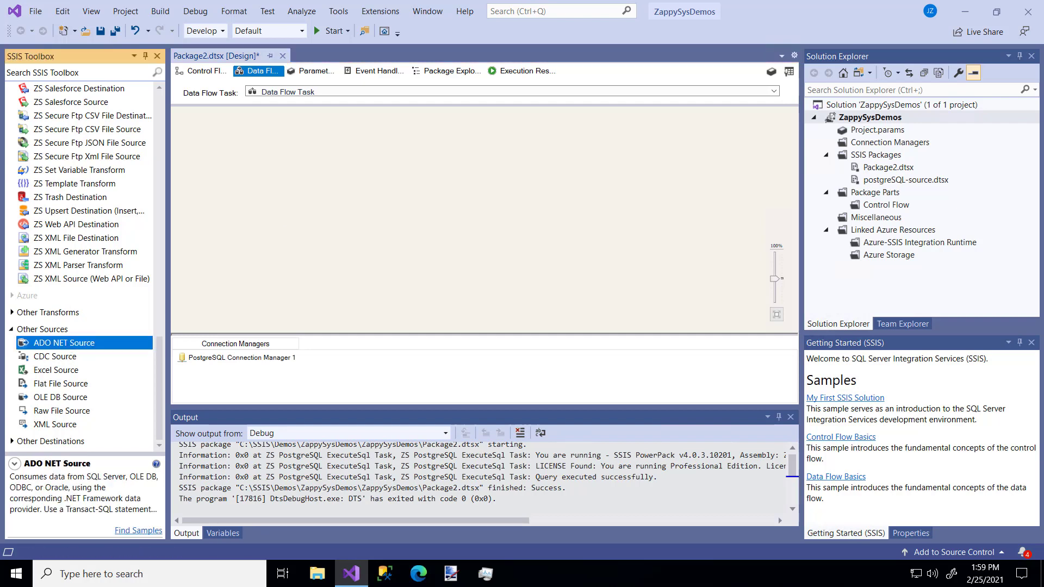
left_click_drag(65, 342, 337, 164)
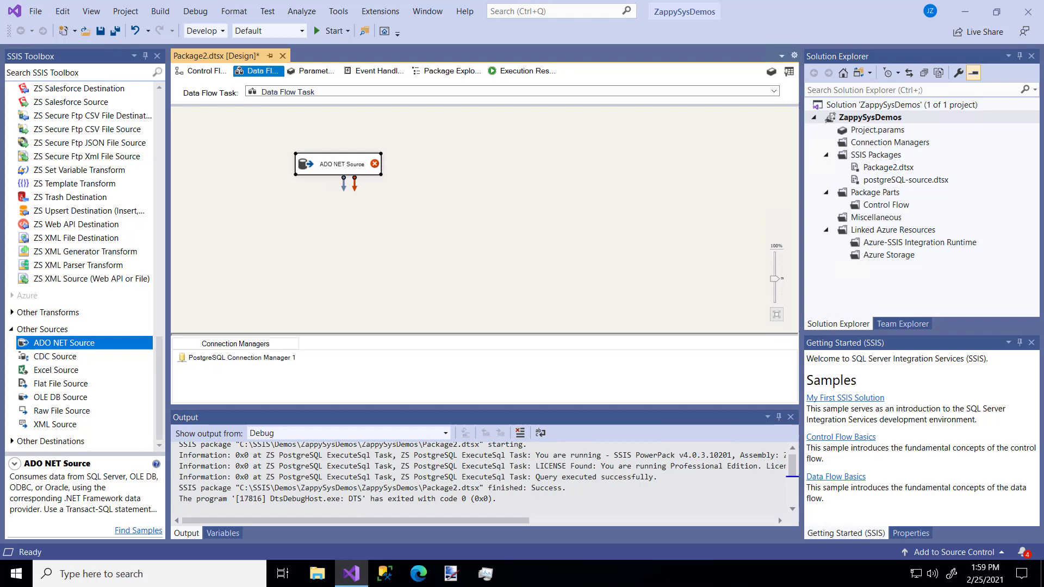
double_click(338, 164)
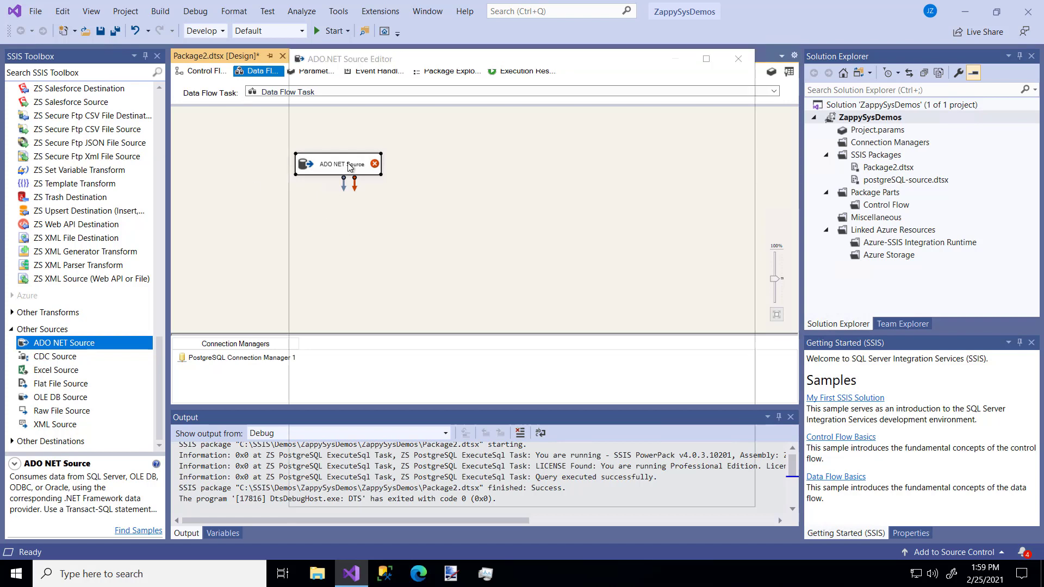
- Set the ADO NET Source's connection manager to the Northwind SQL Server connection
double_click(336, 164)
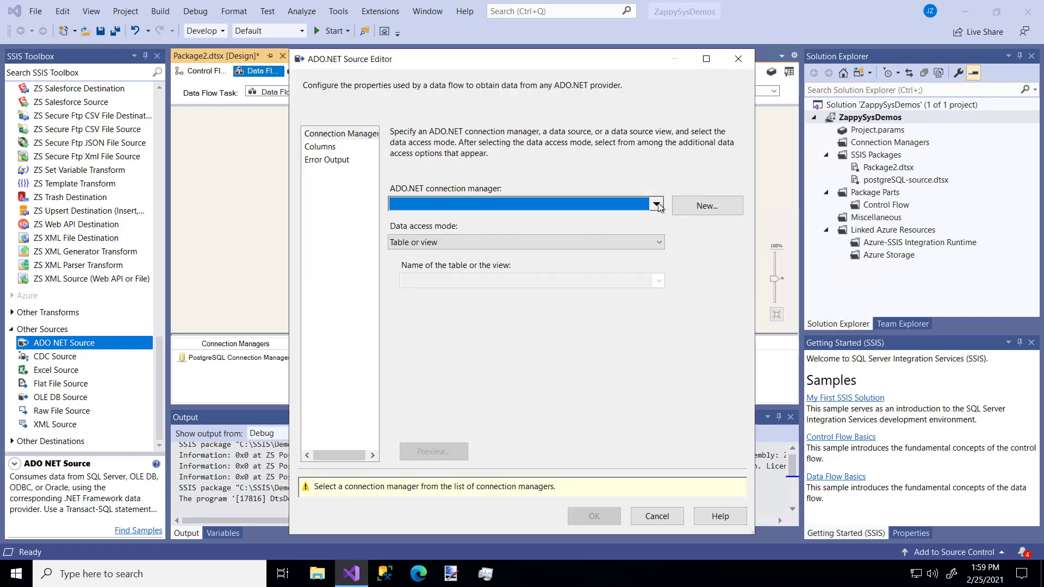
left_click(656, 204)
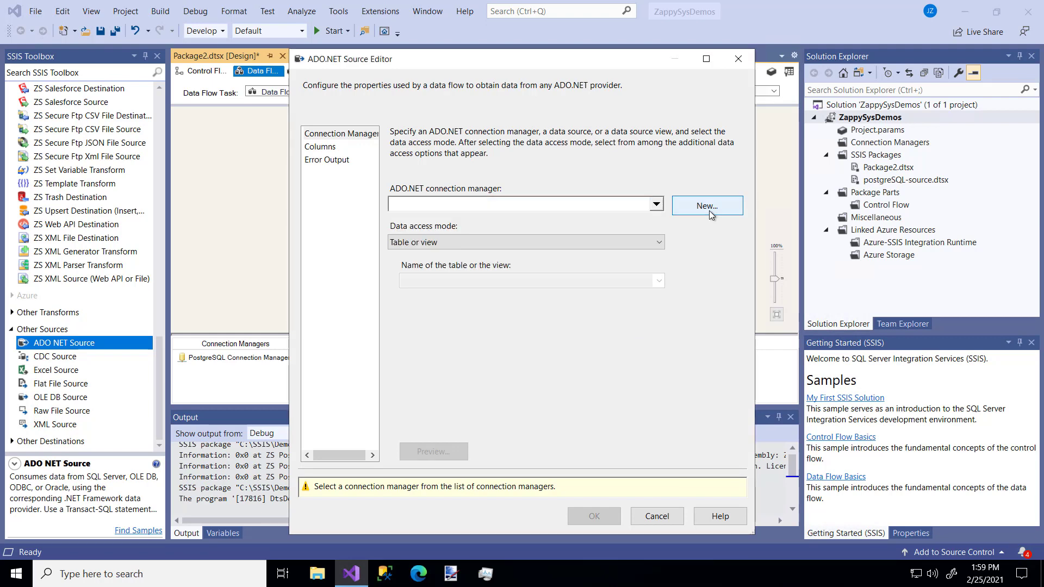
left_click(706, 205)
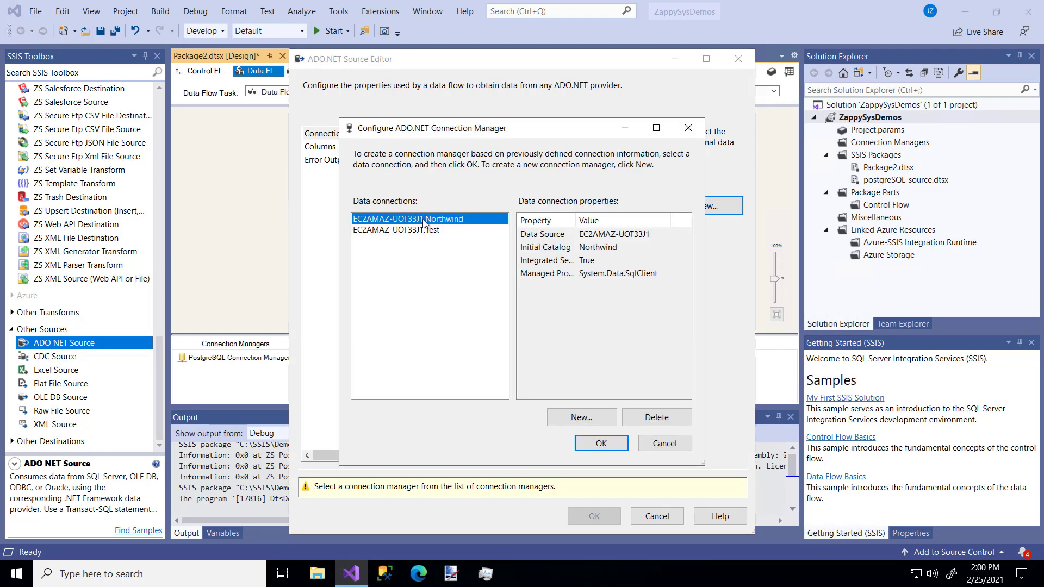
left_click(599, 443)
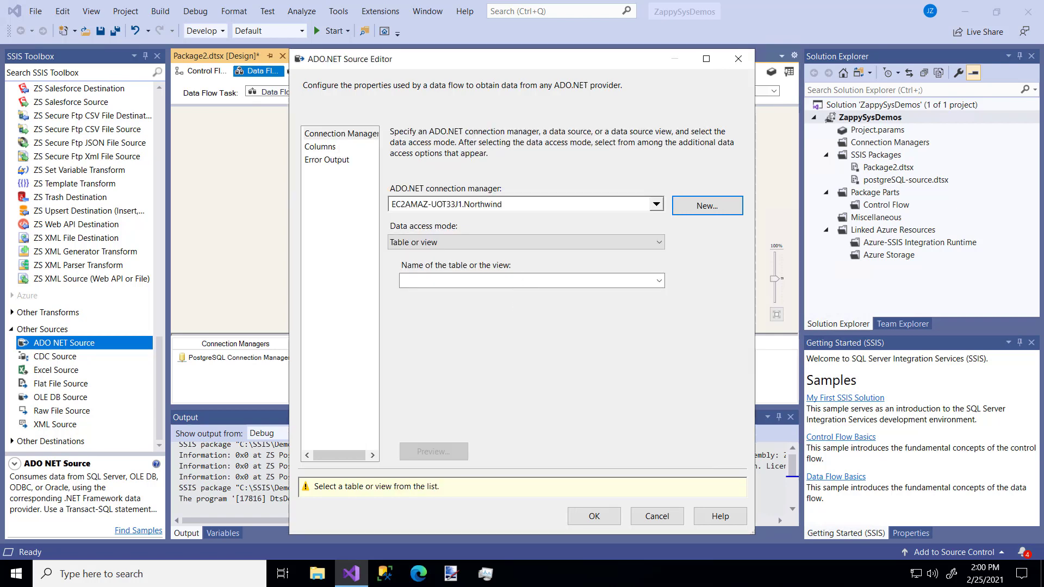
mouse_move(699, 358)
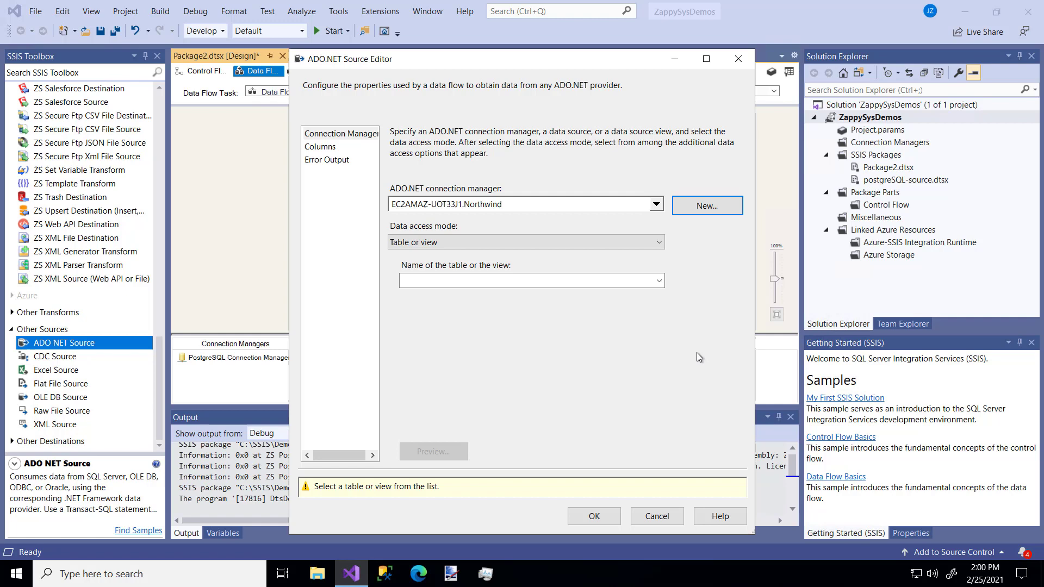
mouse_move(657, 259)
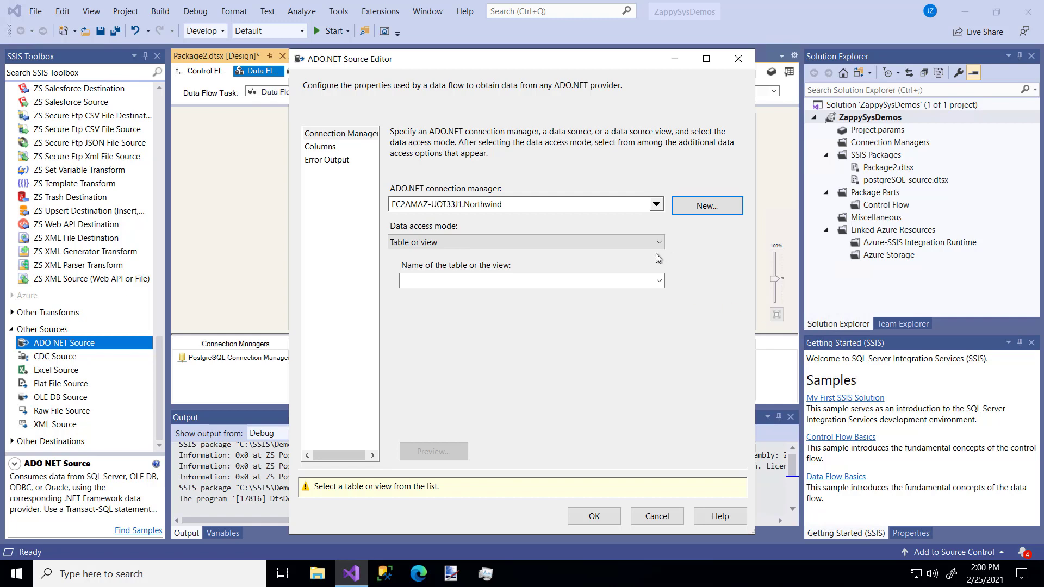
- Switch data access mode to SQL command and preview the rows the query returns
left_click(656, 281)
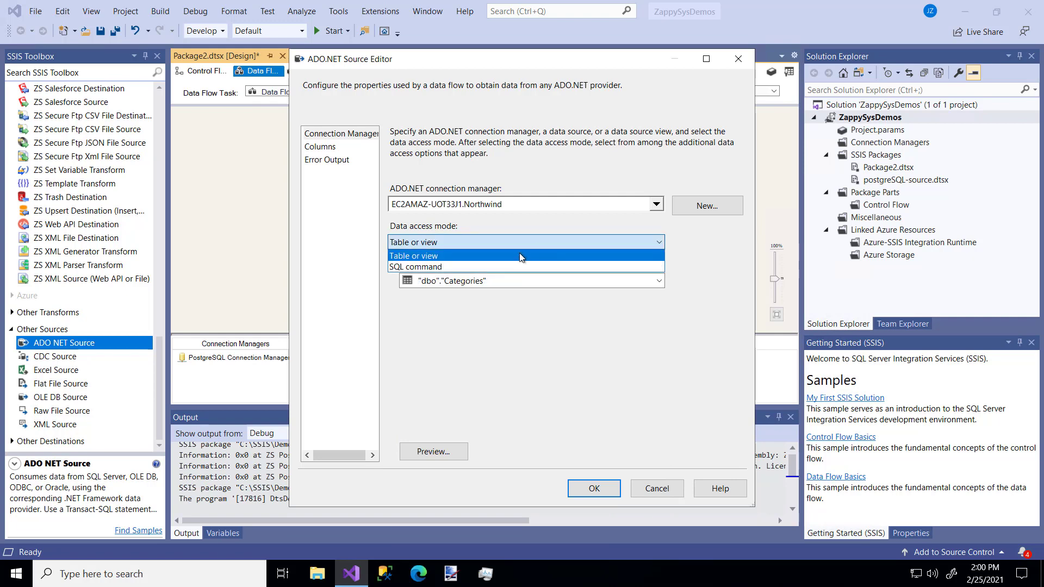
left_click(416, 266)
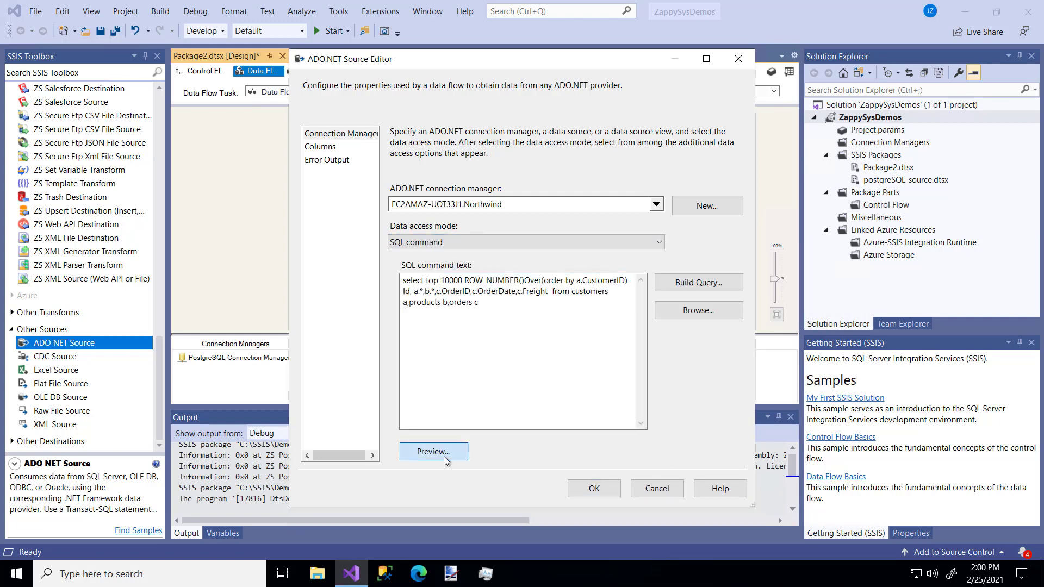
left_click(432, 451)
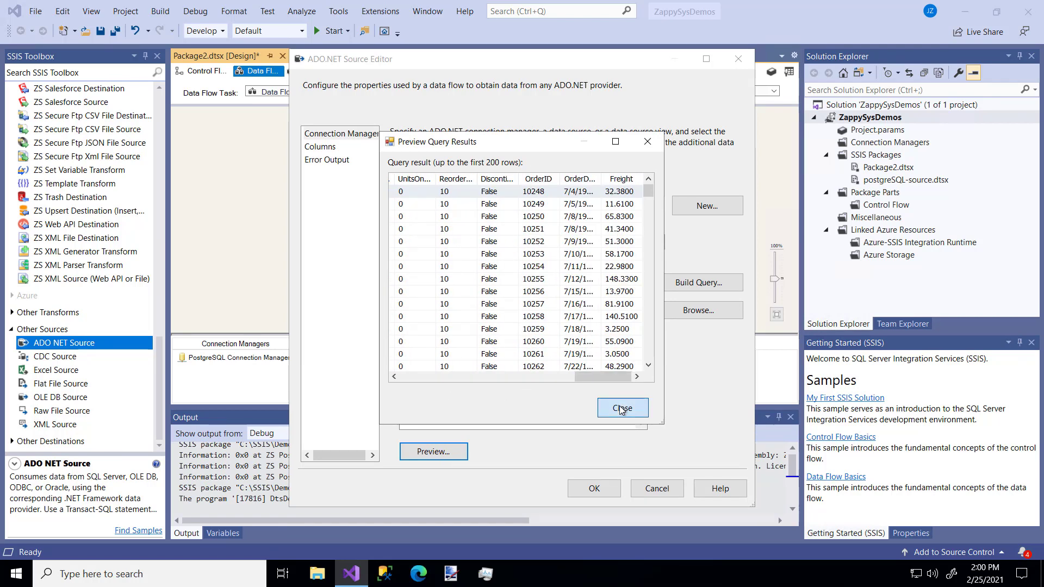
left_click(621, 407)
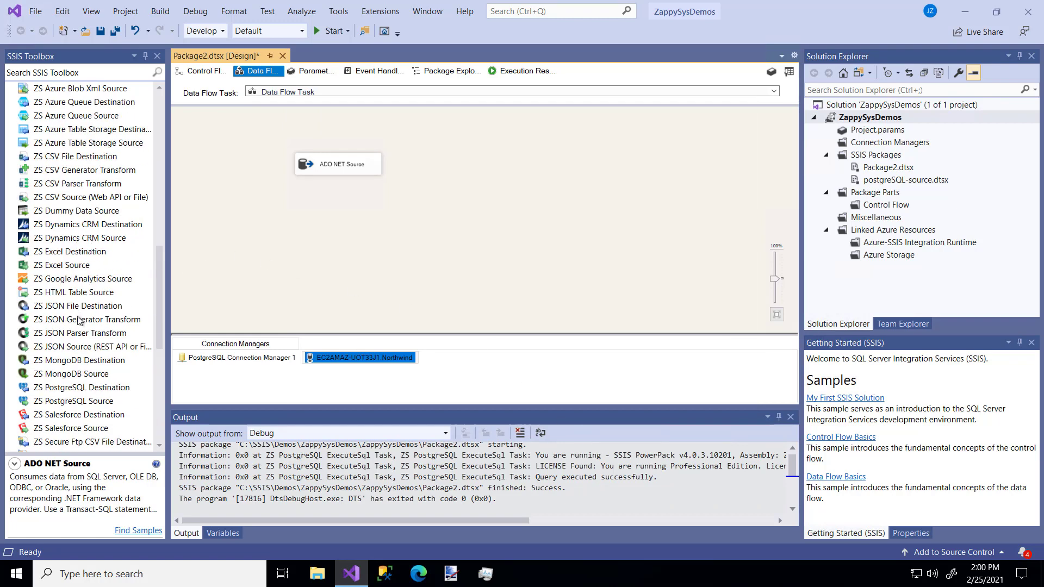
- Drop a ZS PostgreSQL Destination below the source, connect the source output, and open its editor
left_click_drag(82, 387, 434, 224)
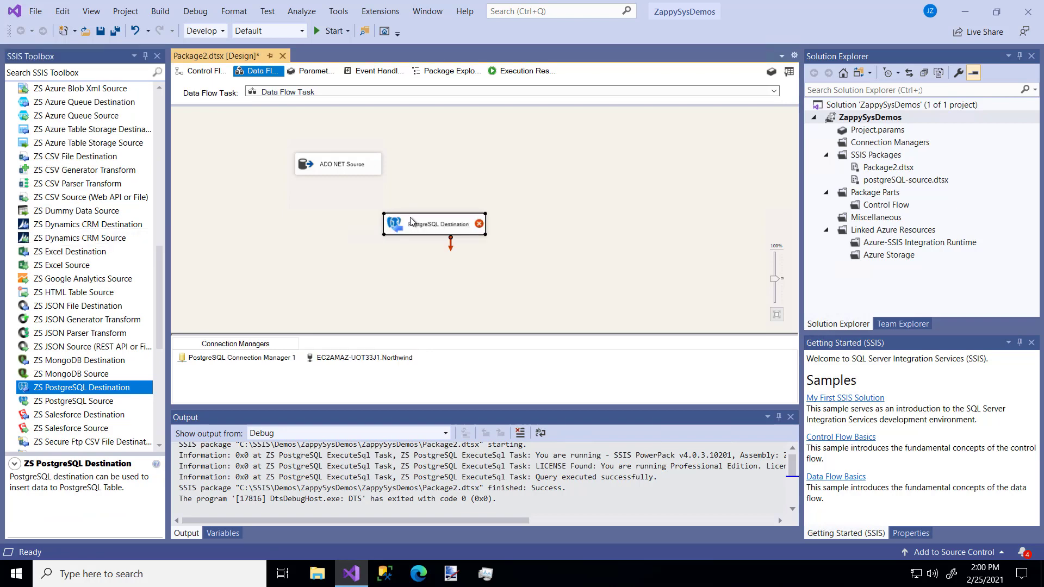
mouse_move(433, 232)
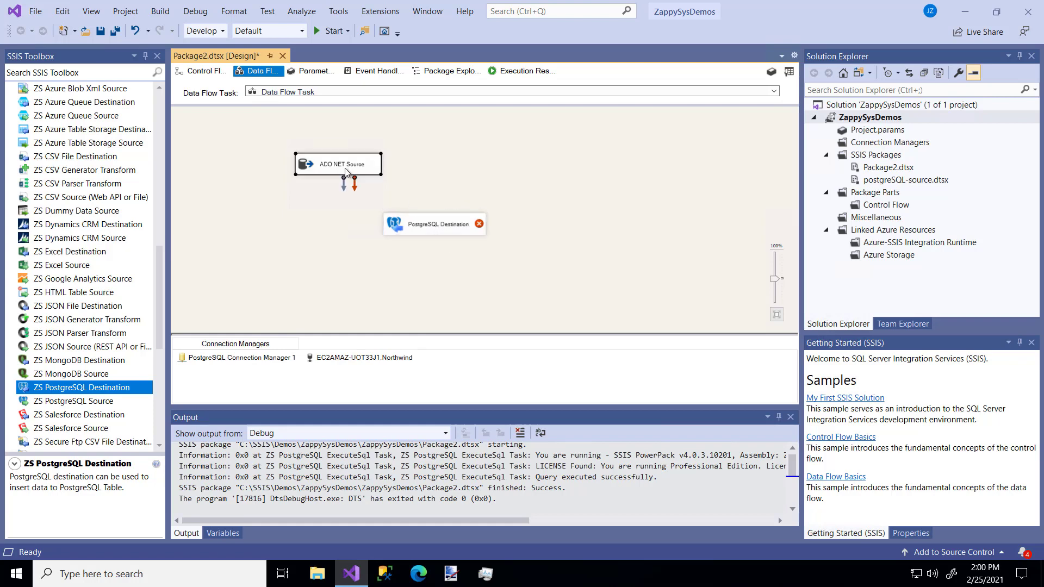
mouse_move(349, 189)
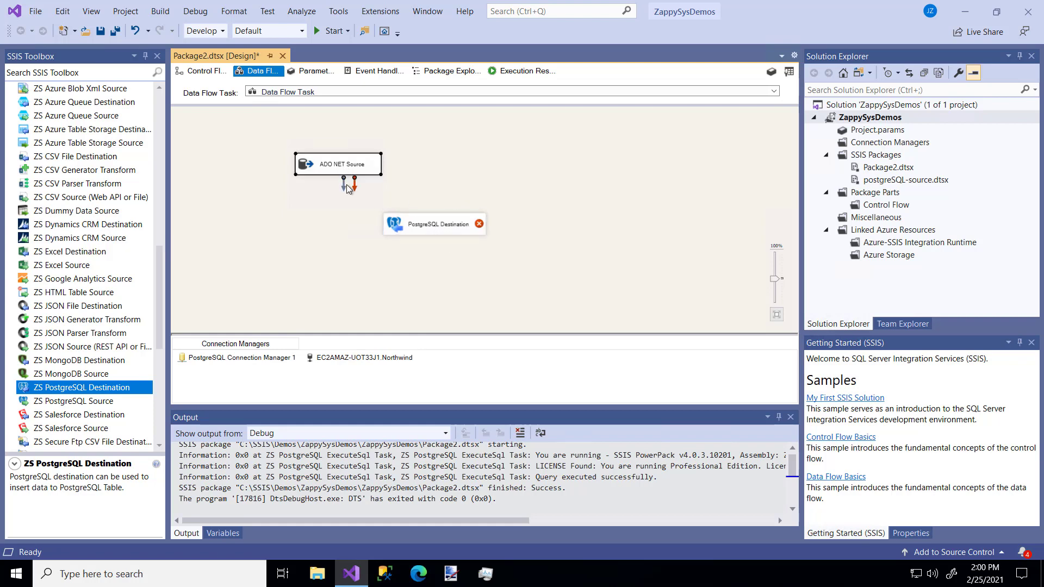
left_click_drag(346, 179, 433, 223)
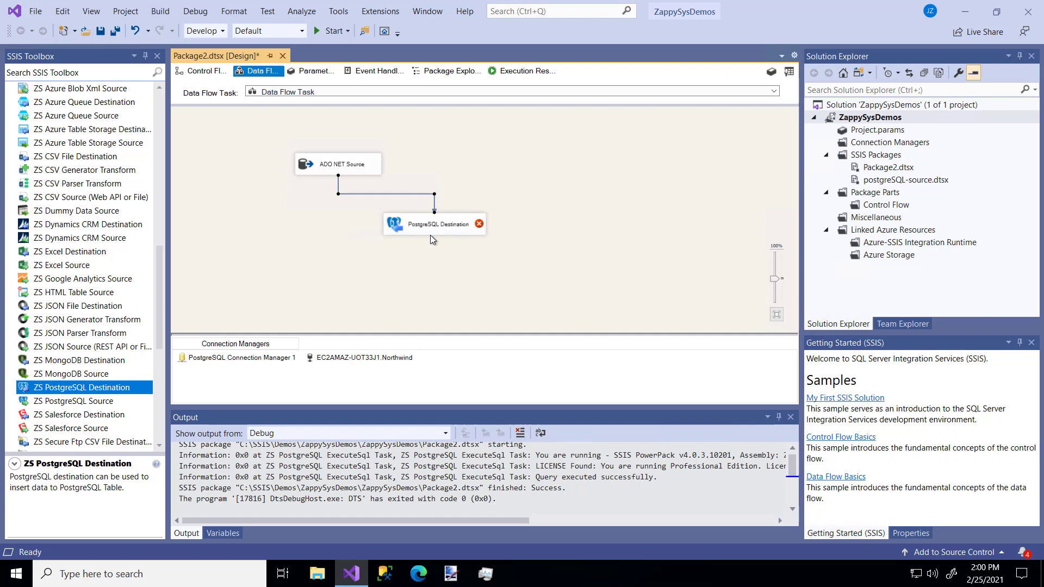
double_click(433, 223)
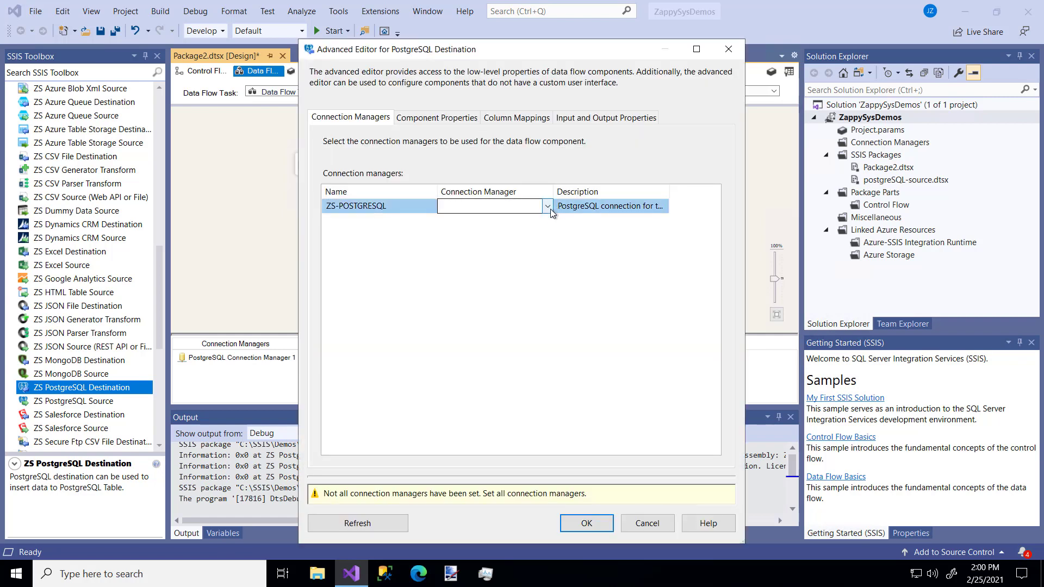
- Assign the PostgreSQL connection, set TableName to customerdatademo, review column mappings, and confirm
left_click(548, 205)
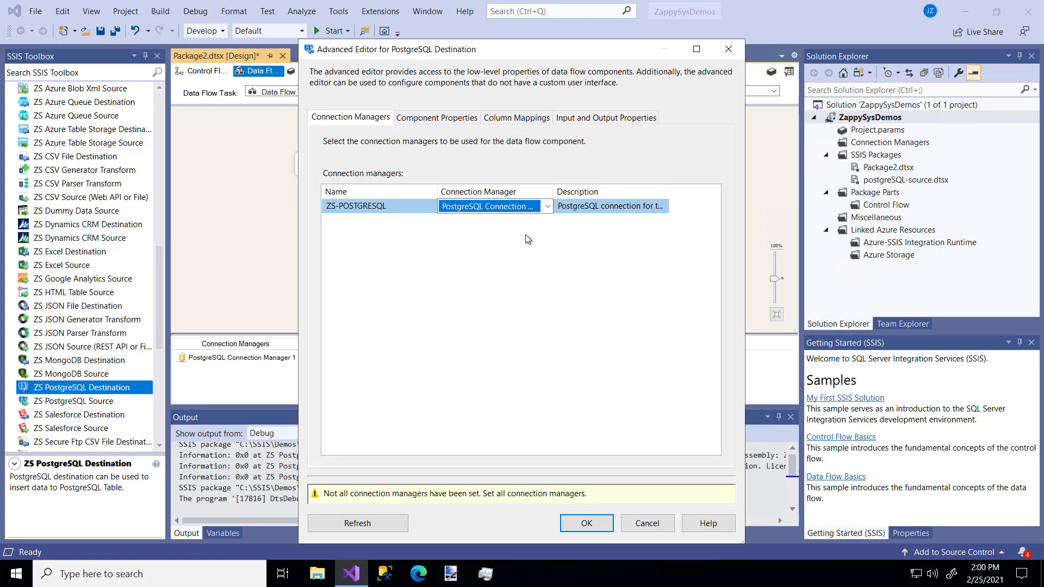
mouse_move(437, 118)
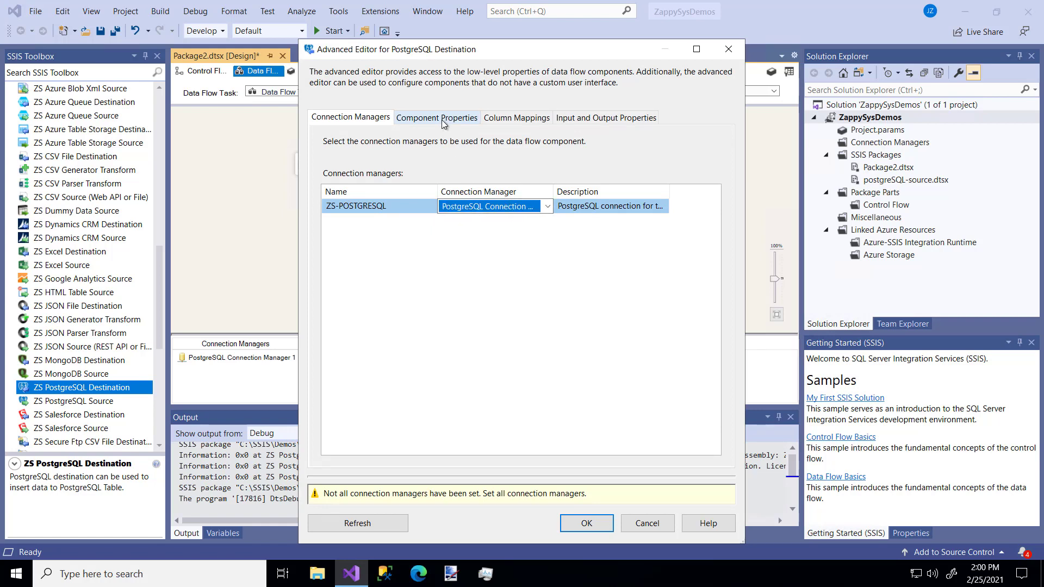
left_click(436, 118)
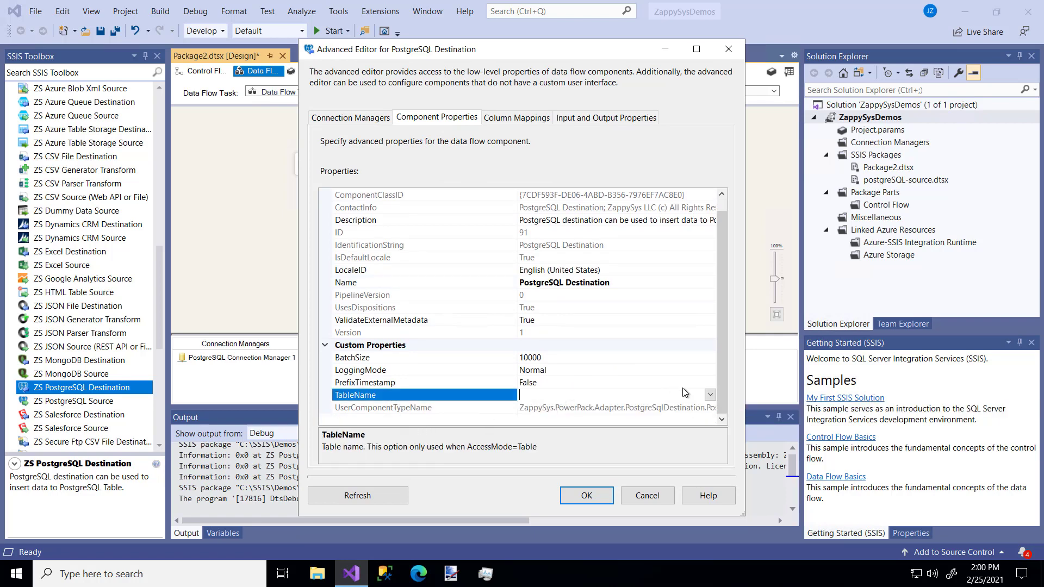
left_click(710, 395)
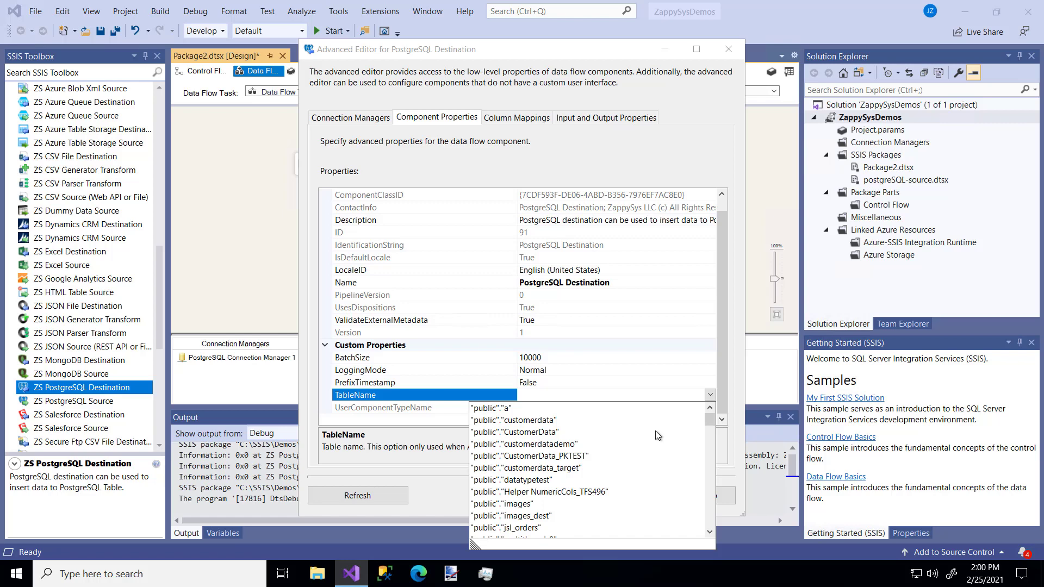
left_click(523, 444)
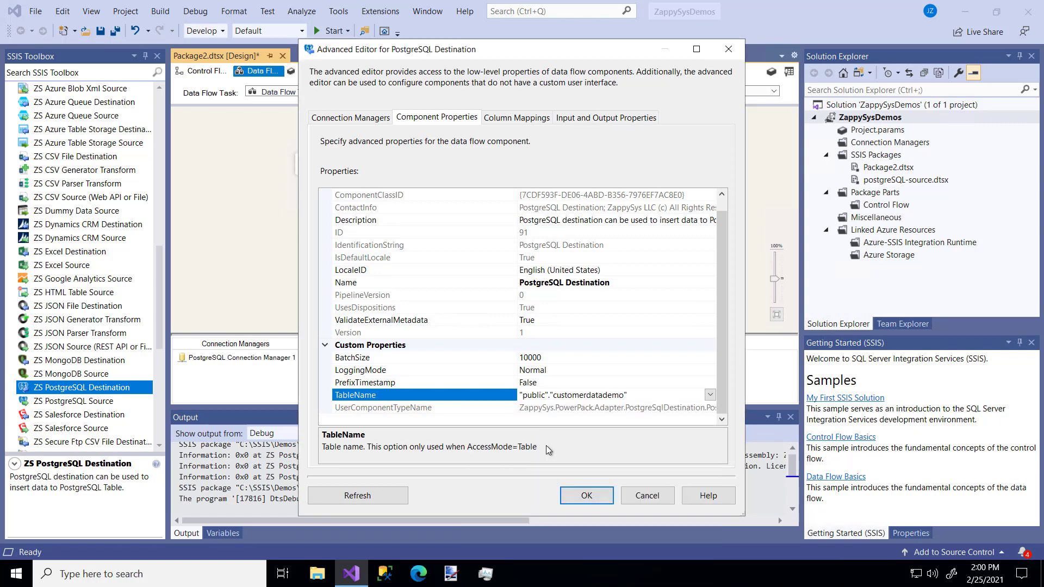
mouse_move(546, 450)
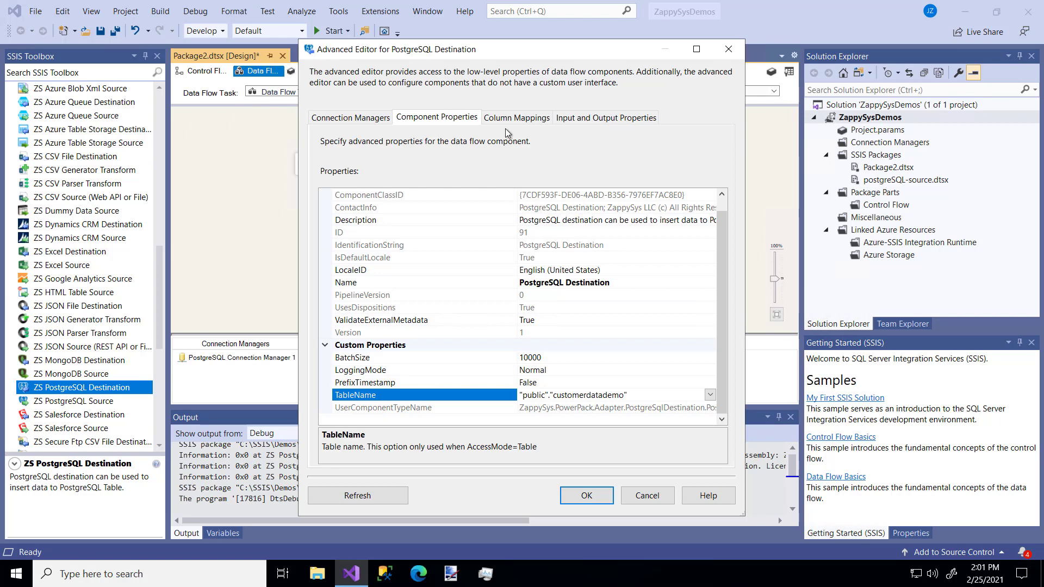
left_click(516, 117)
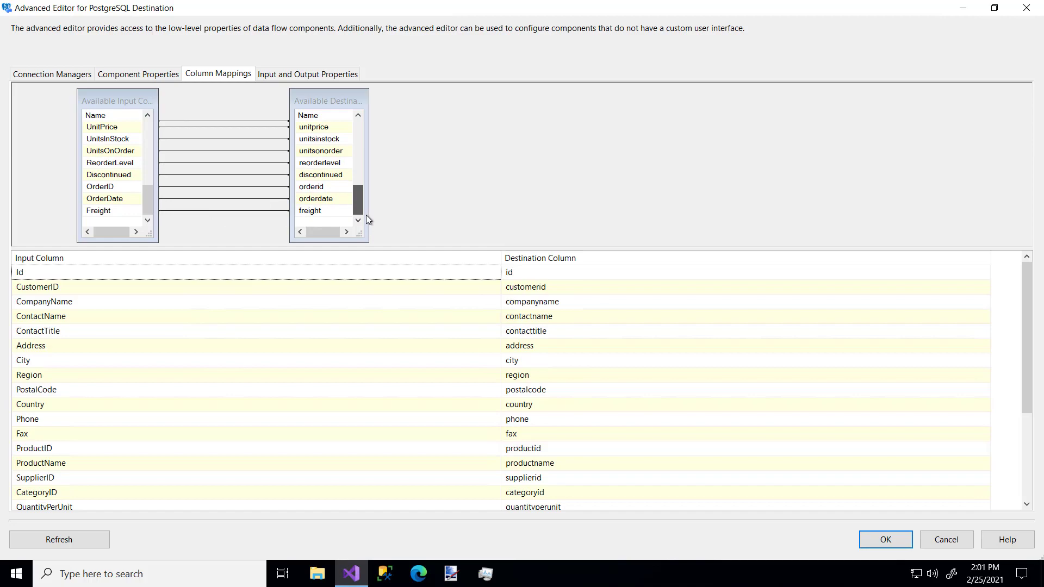
left_click(884, 539)
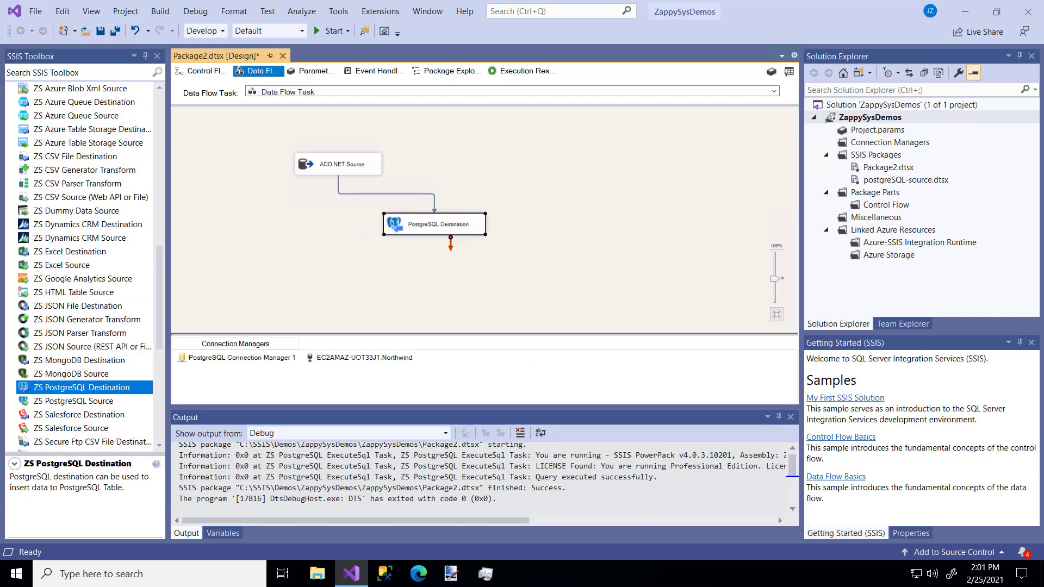
mouse_move(482, 344)
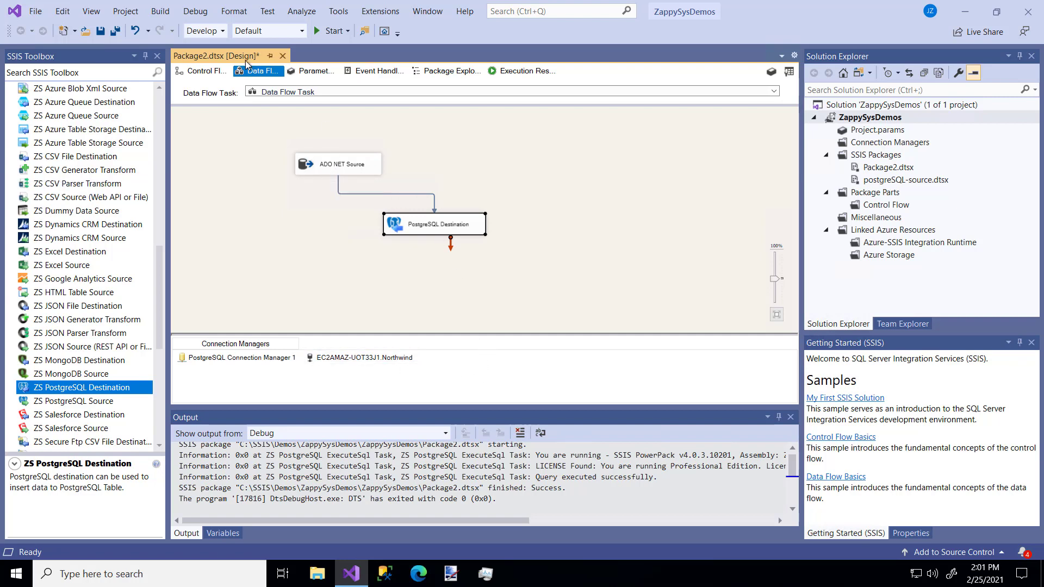
- Run Package2, confirm 10,000 rows reach the PostgreSQL Destination, then stop debugging
left_click(205, 71)
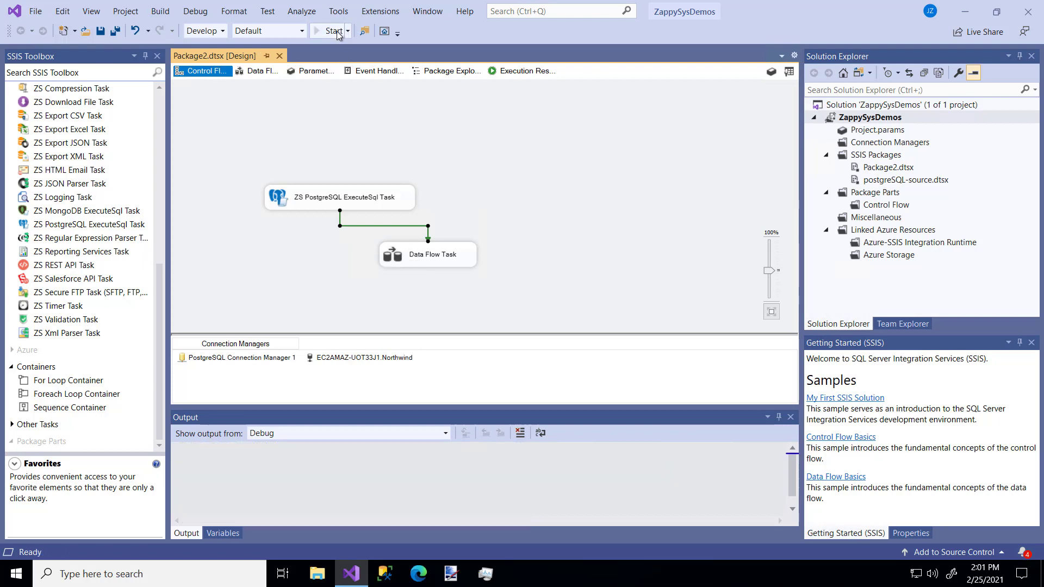
left_click(327, 31)
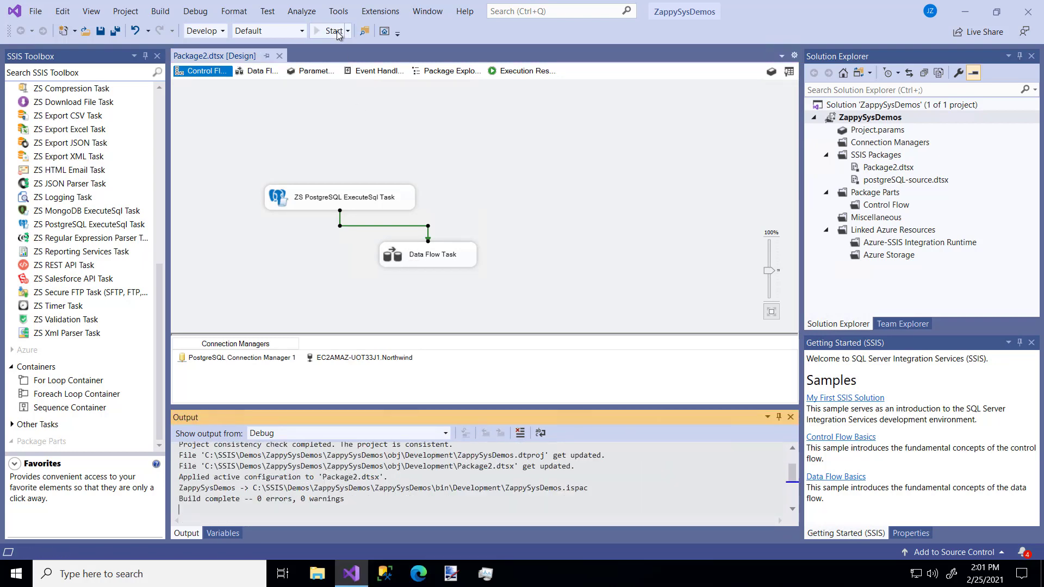
left_click(326, 31)
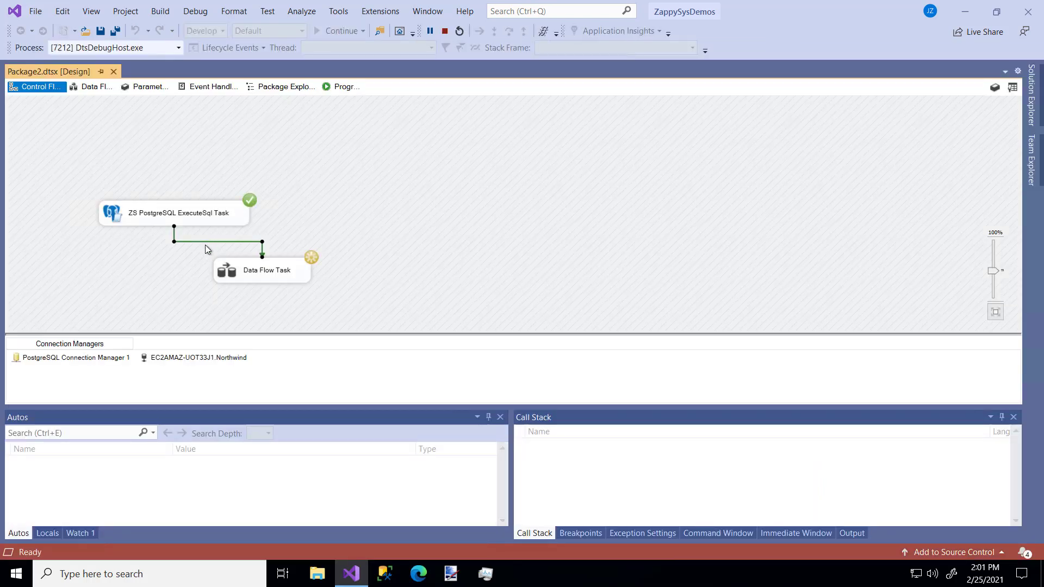
left_click(92, 87)
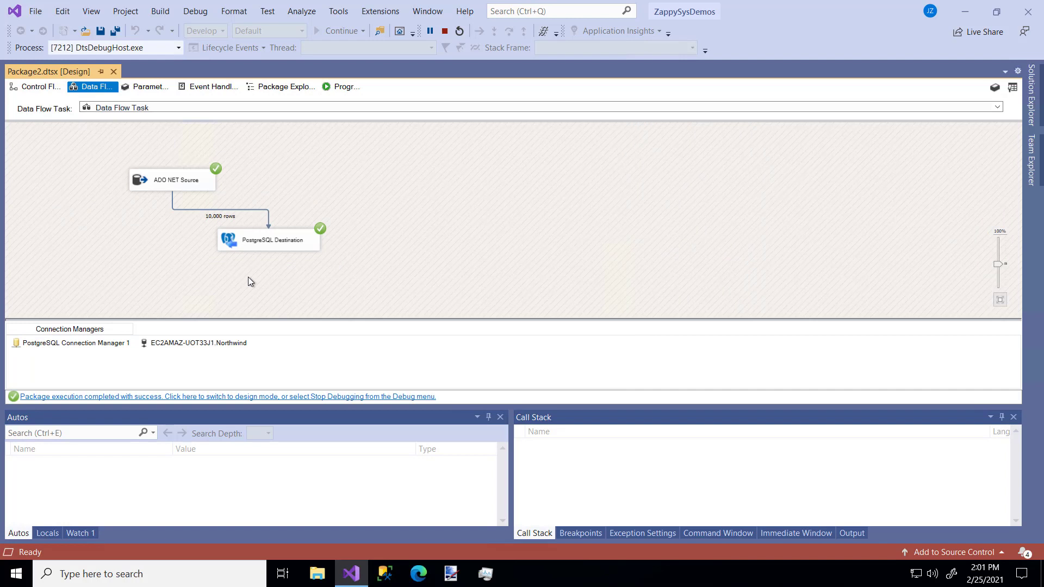
mouse_move(300, 259)
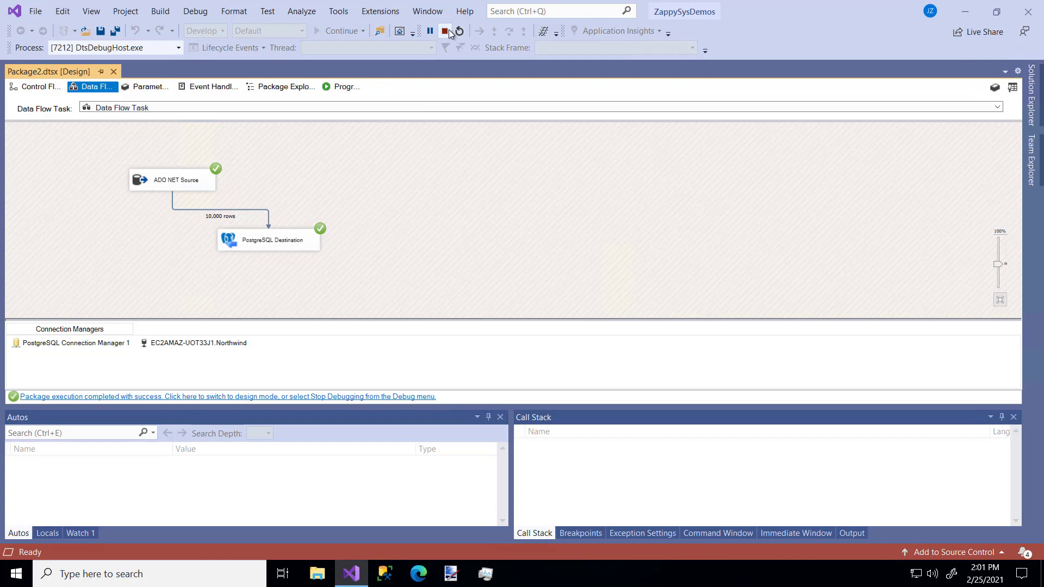
left_click(445, 30)
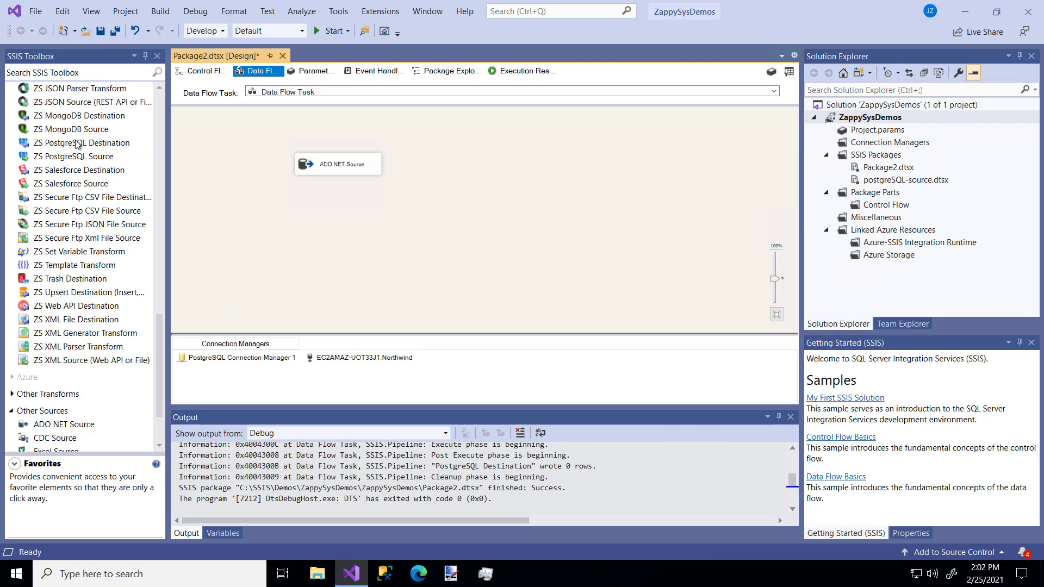
mouse_move(78, 285)
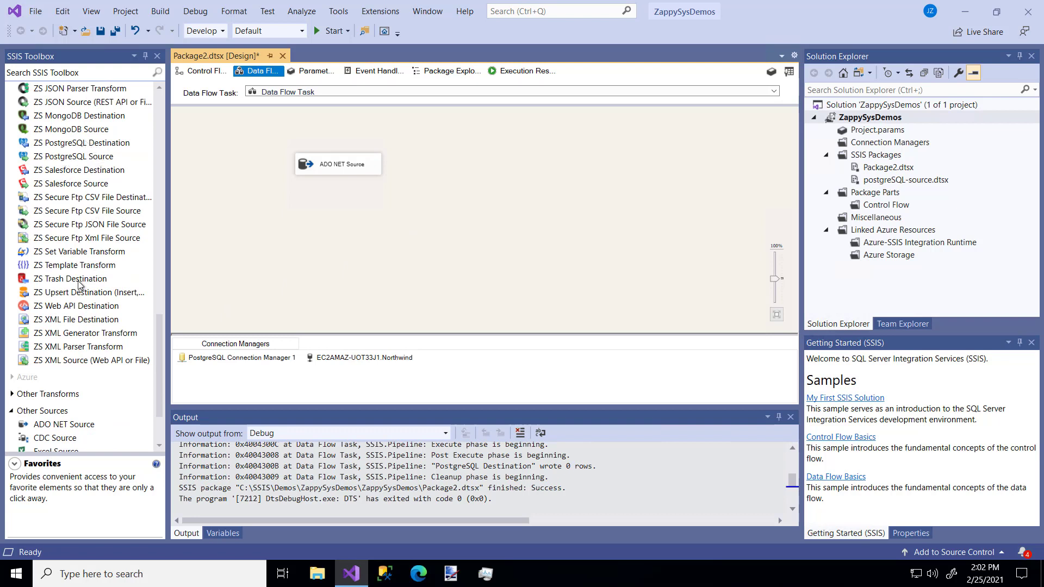
- Add an Upsert Destination below the ADO NET Source and link the source output to it
left_click(90, 293)
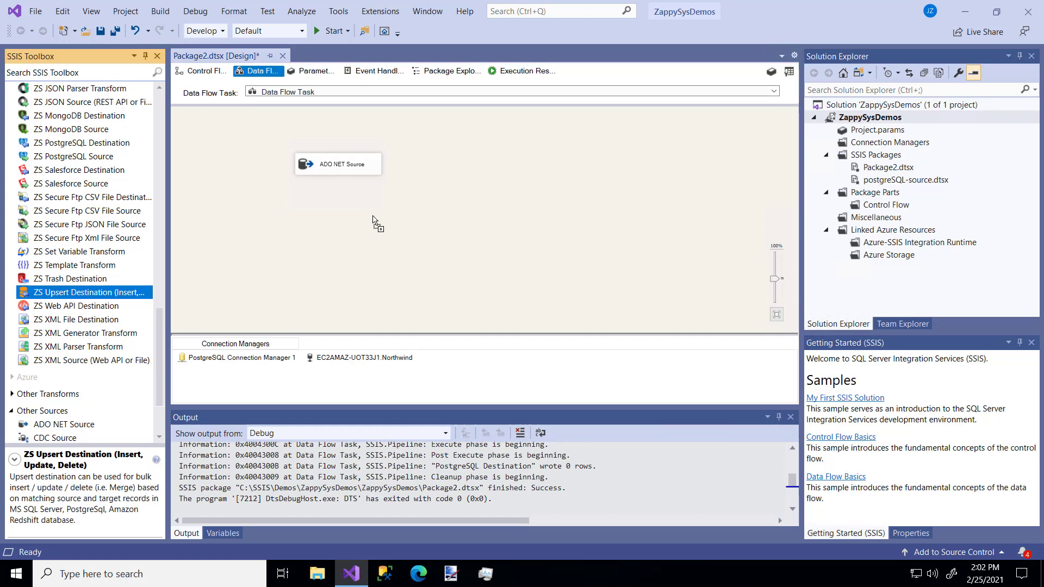
left_click_drag(87, 291, 447, 226)
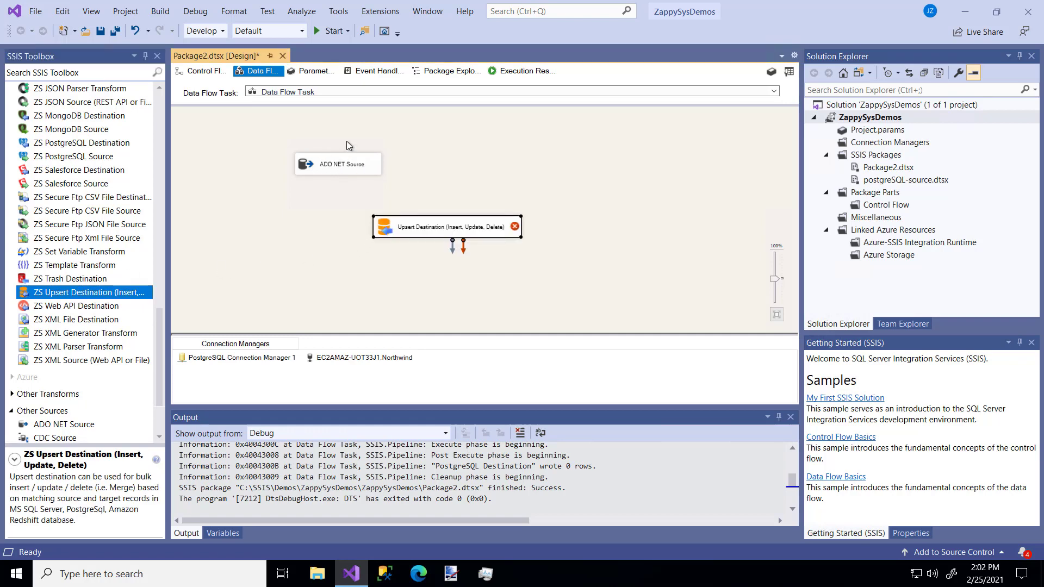
mouse_move(345, 172)
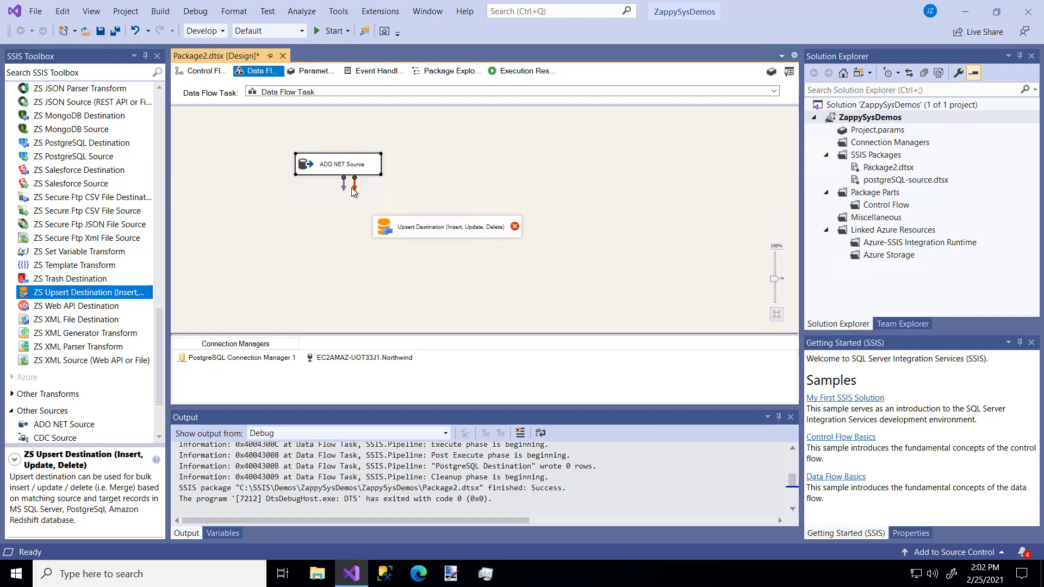
left_click_drag(346, 190, 446, 227)
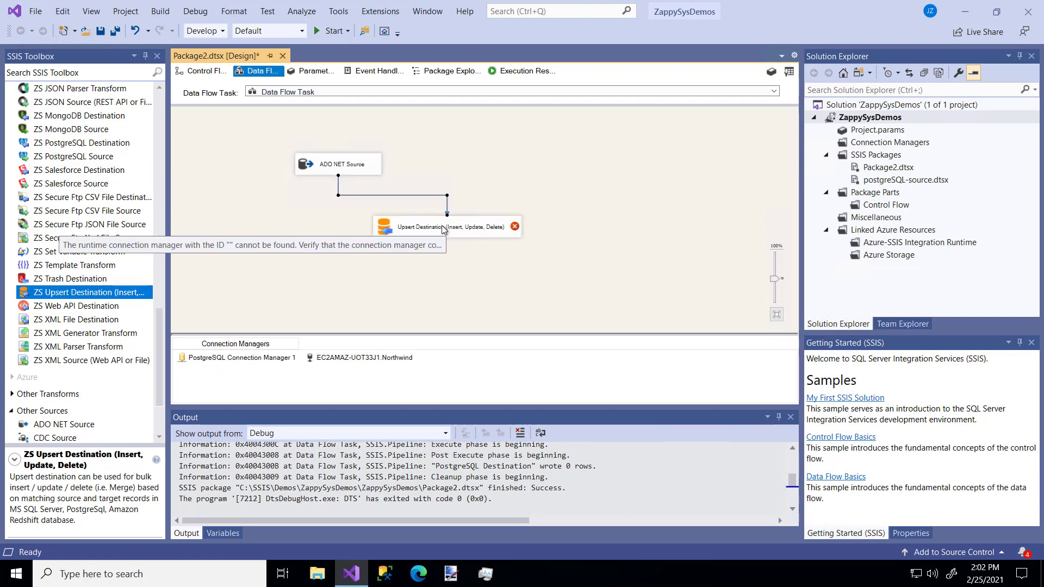
- Set Upsert Destination target to PostgreSQL Connection Manager 1 and "public"."customerdatademo", accepting auto-mapping
double_click(446, 226)
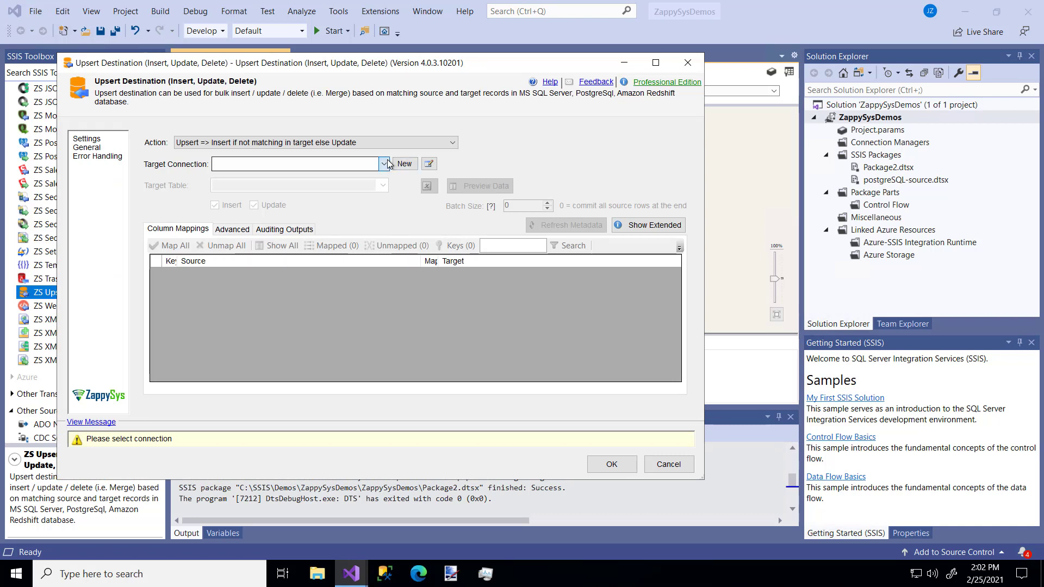
left_click(383, 163)
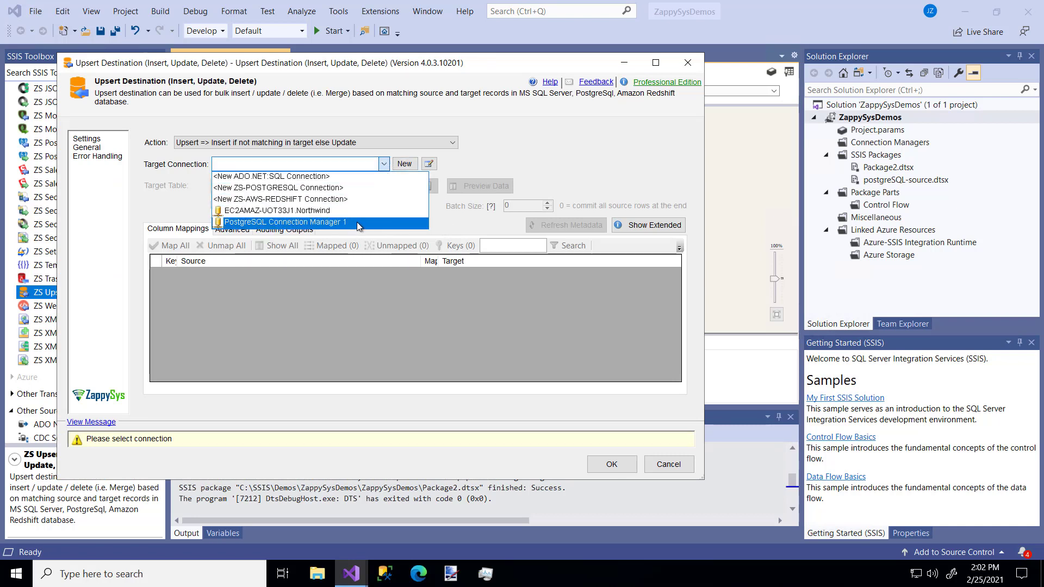
left_click(286, 222)
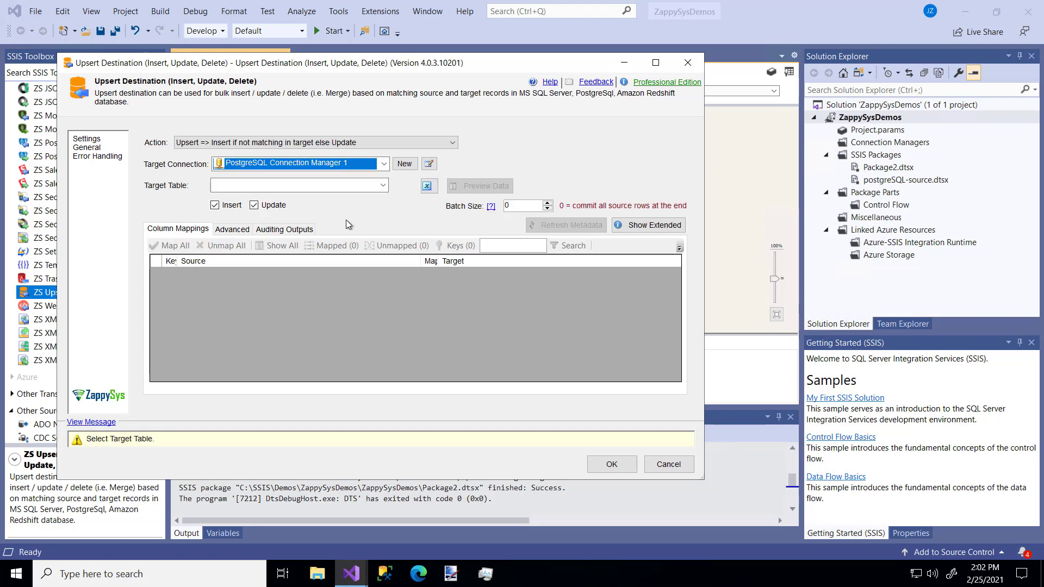
mouse_move(404, 164)
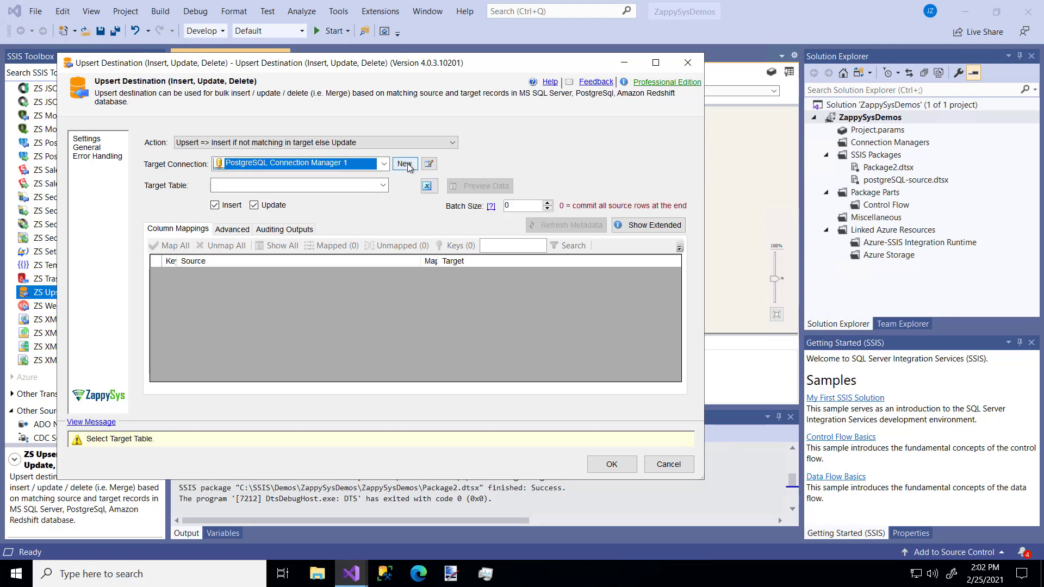
left_click(382, 185)
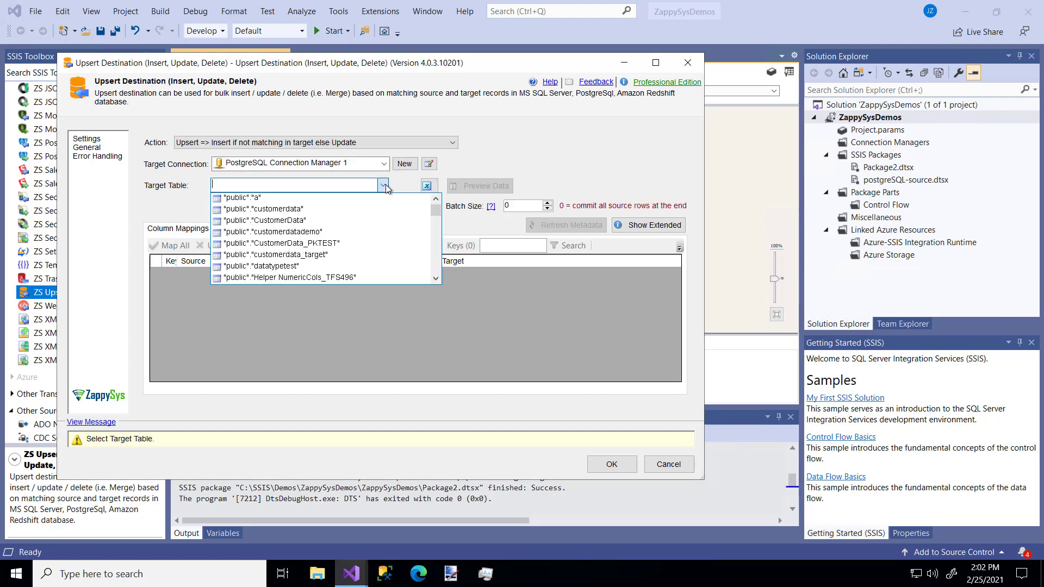
left_click(267, 231)
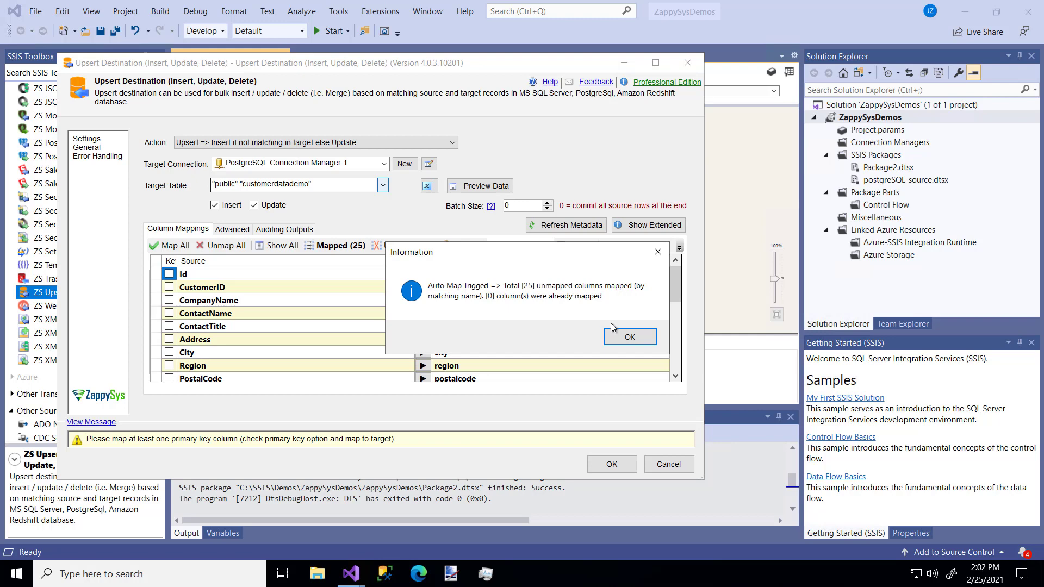
left_click(628, 337)
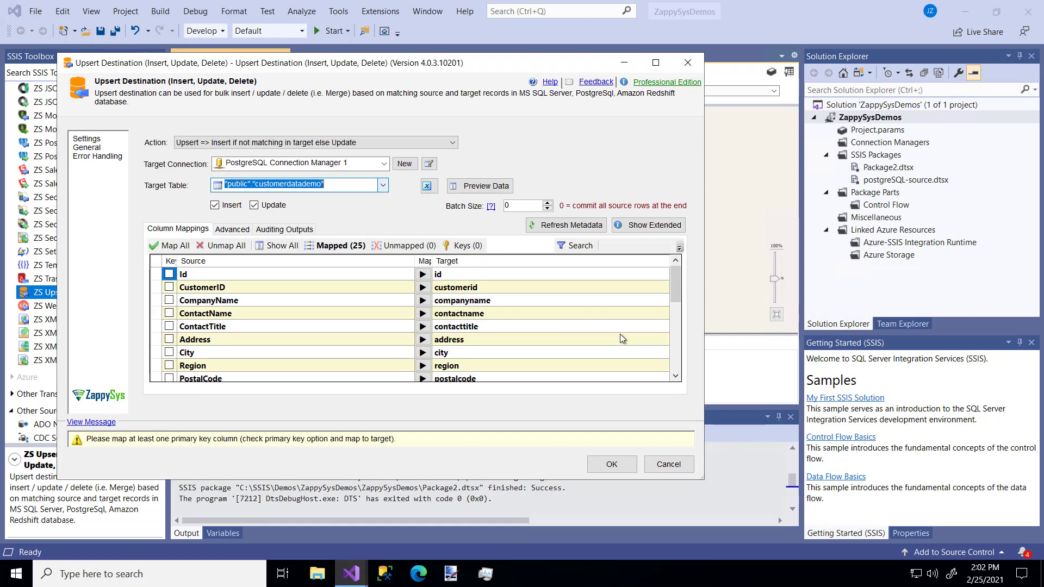
mouse_move(620, 338)
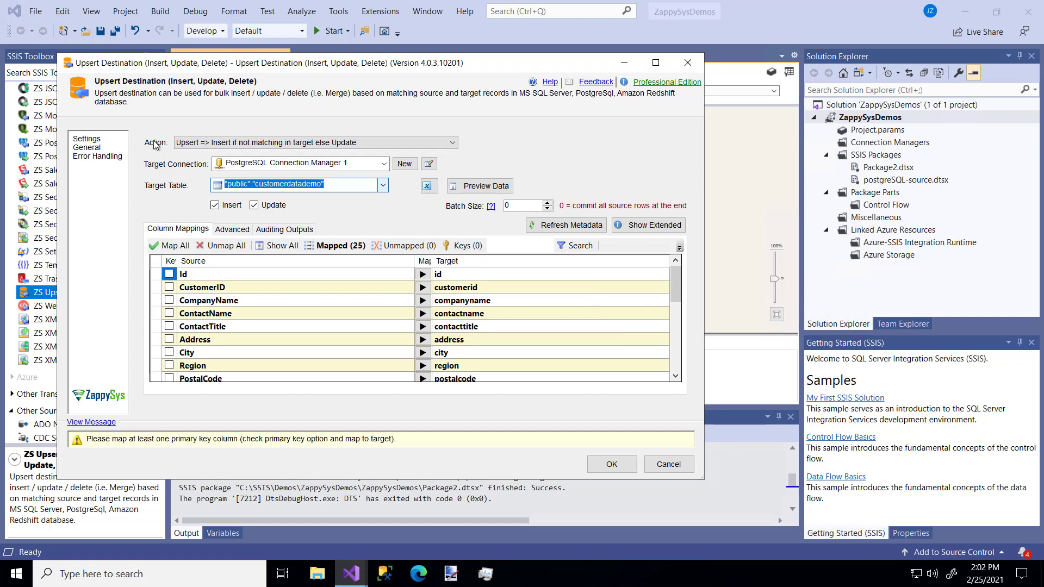
- Keep the Upsert action and tick Key for the id column in Column Mappings
left_click(315, 143)
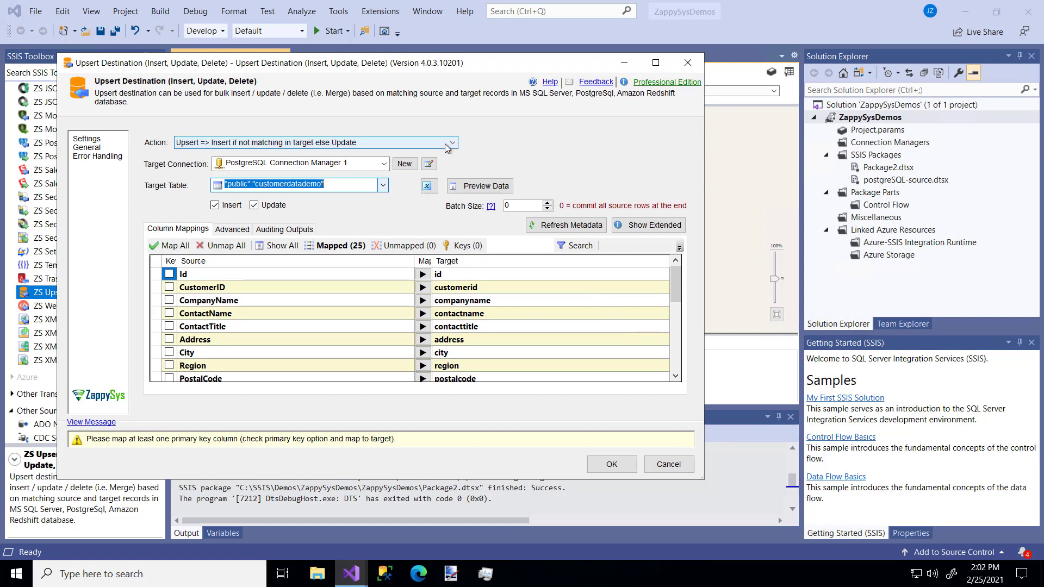
left_click(451, 142)
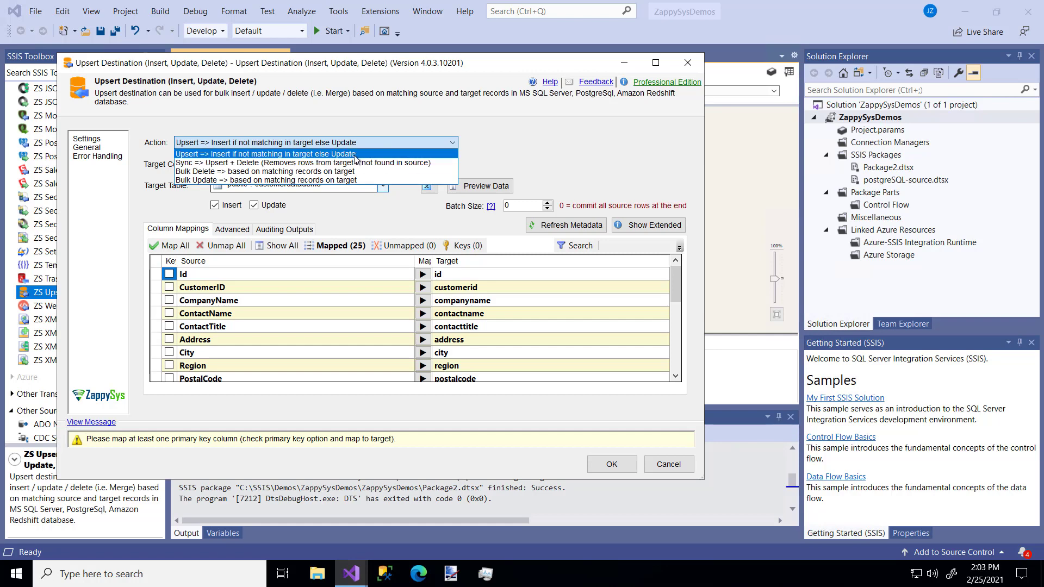
left_click(265, 153)
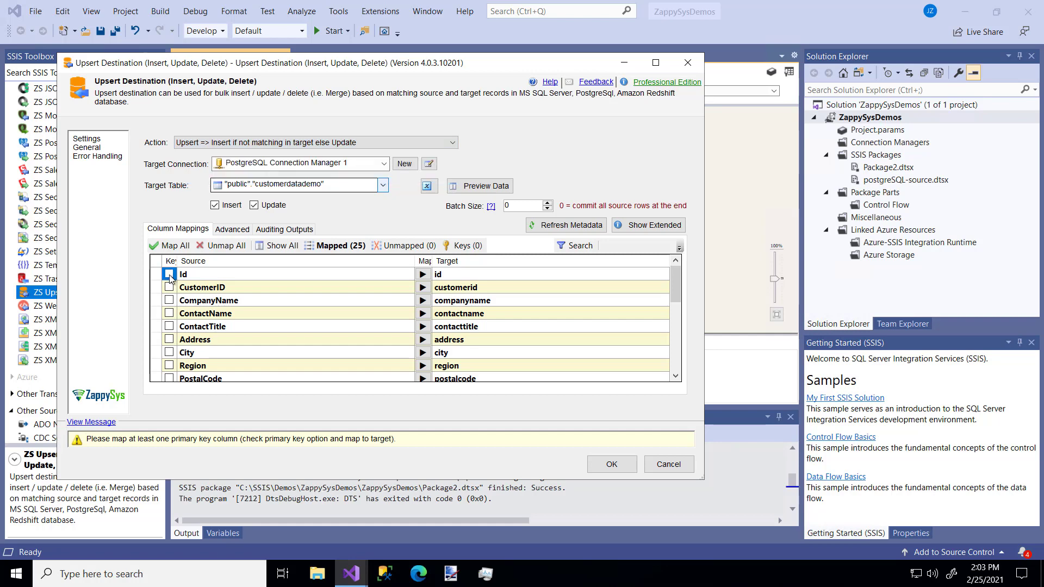
left_click(169, 273)
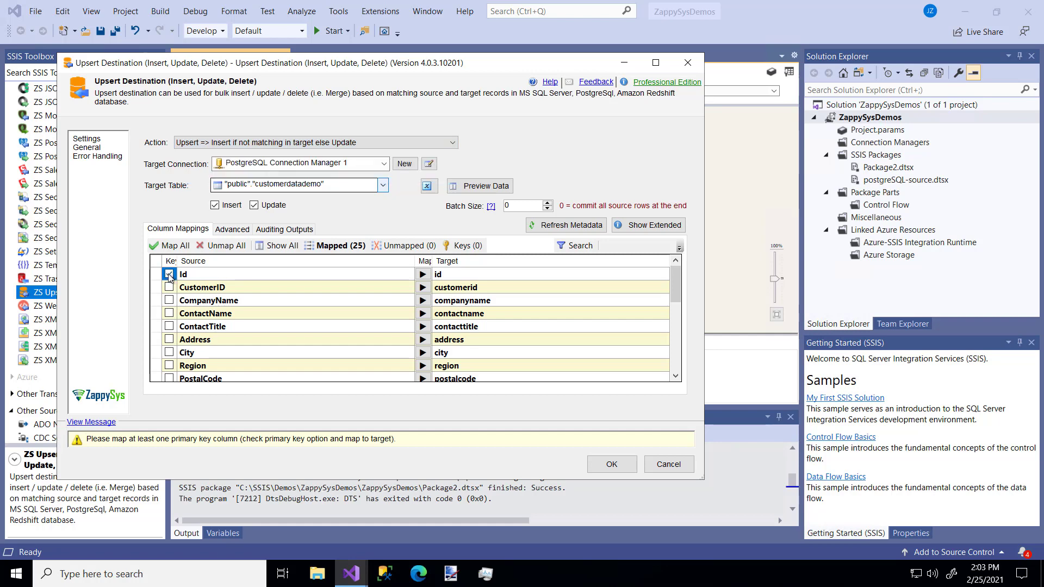
left_click(448, 142)
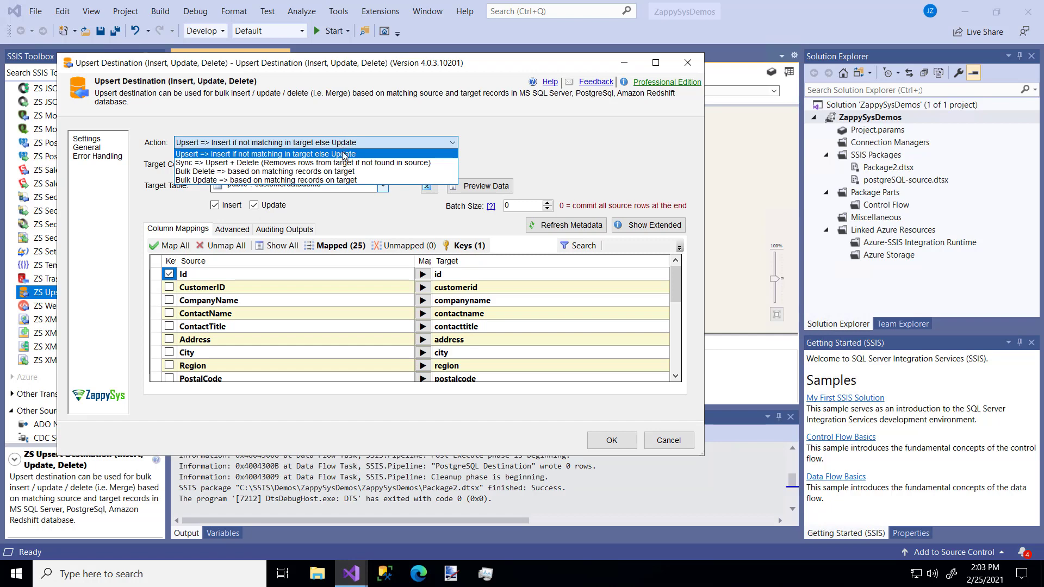
mouse_move(313, 180)
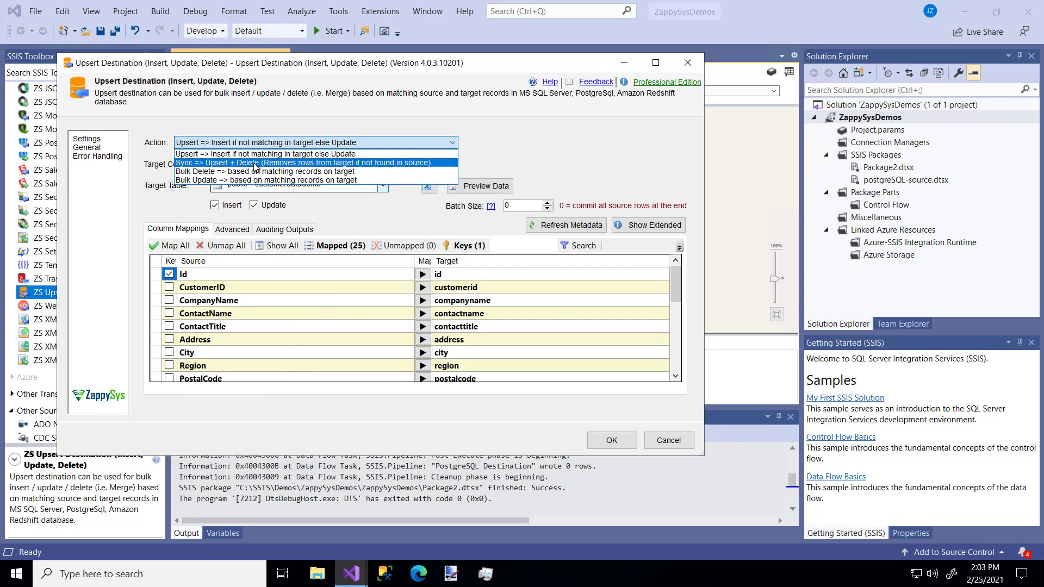
mouse_move(266, 153)
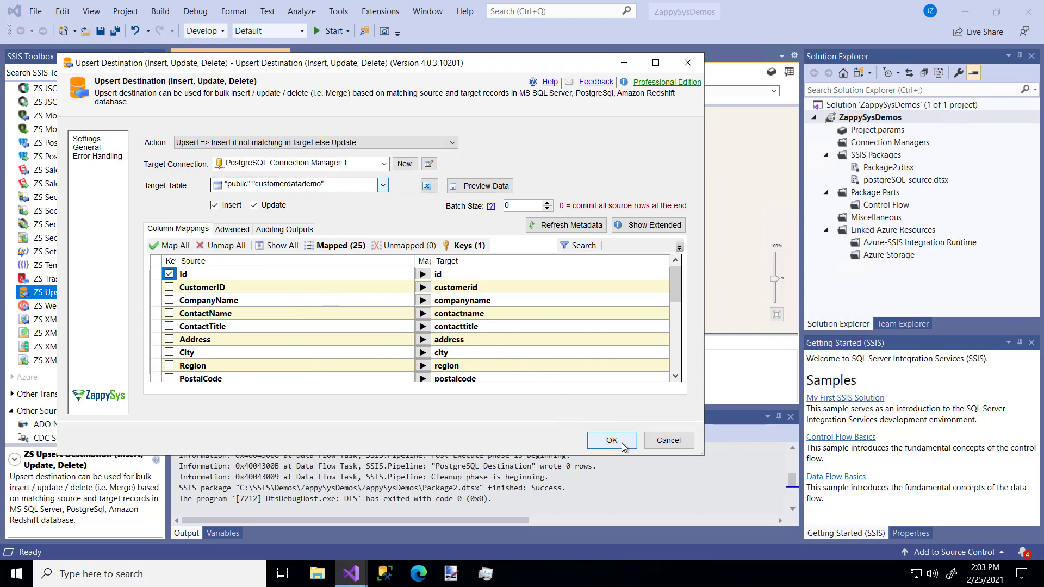
- Save the Upsert Destination settings and answer the missing-index prompt
left_click(610, 440)
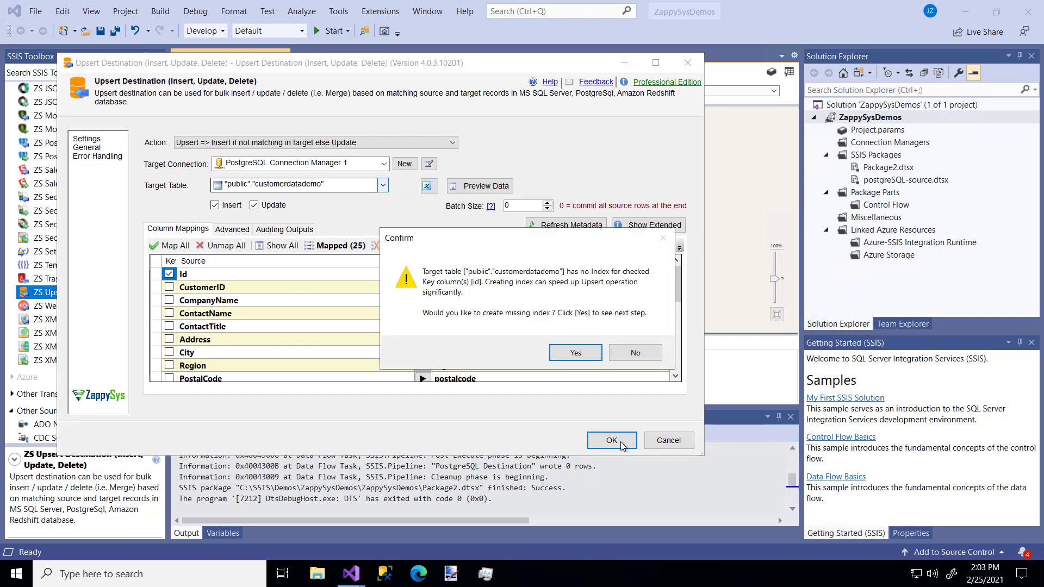
mouse_move(613, 288)
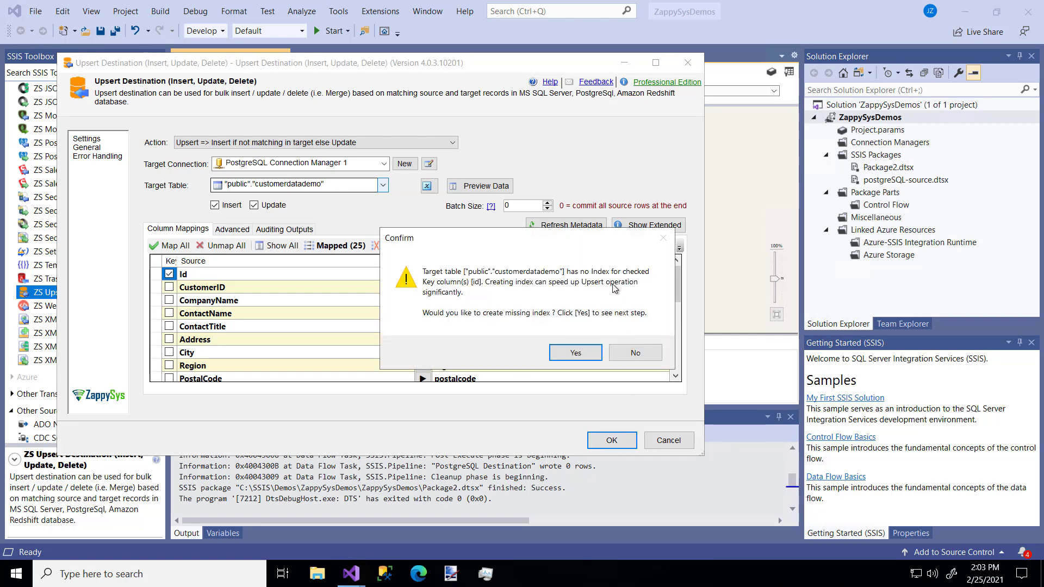
left_click(634, 352)
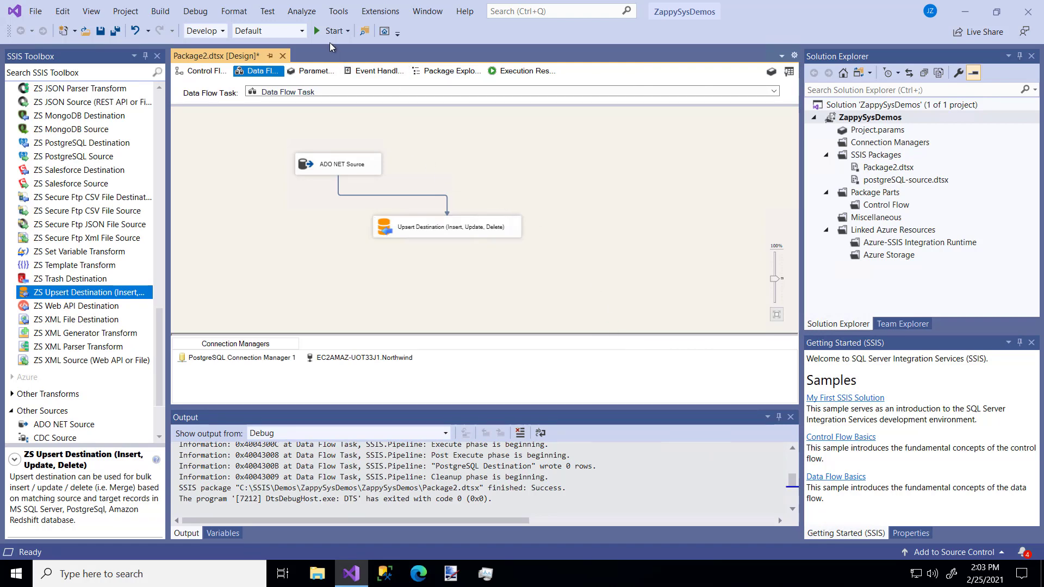
- Start debugging Package2 to push 10,000 rows into the Upsert Destination
left_click(333, 31)
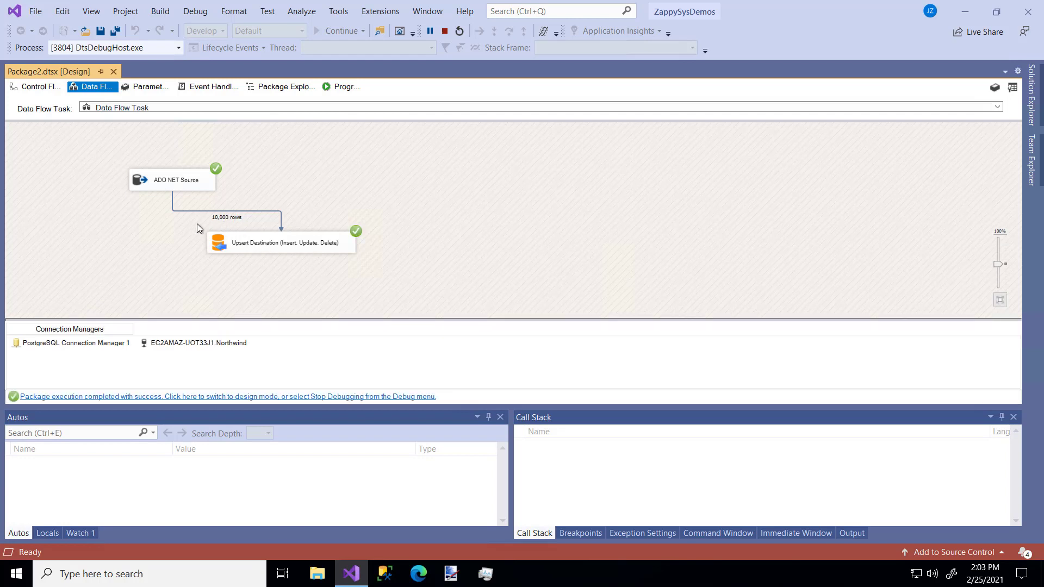
mouse_move(270, 249)
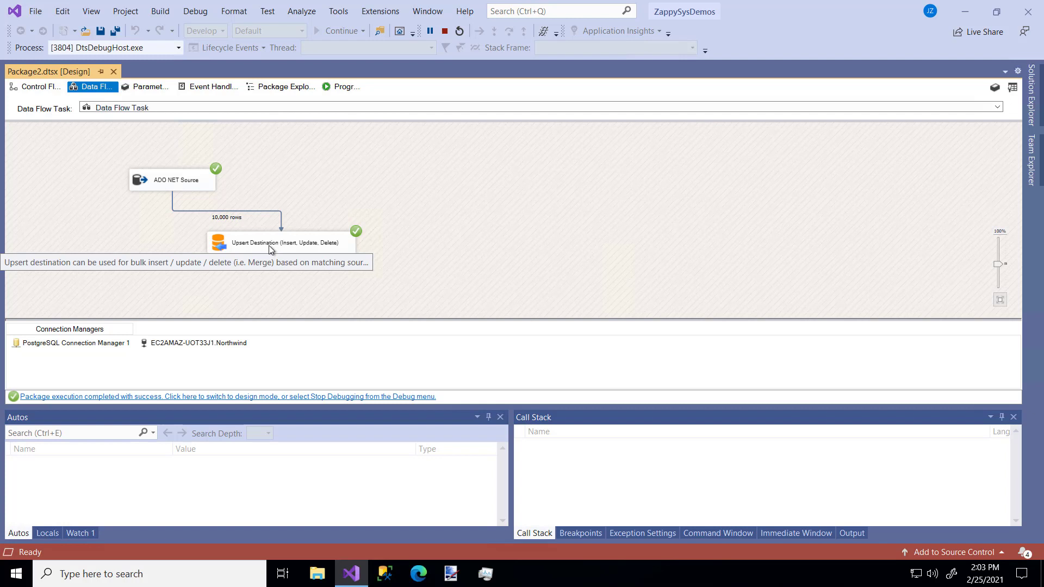
mouse_move(229, 277)
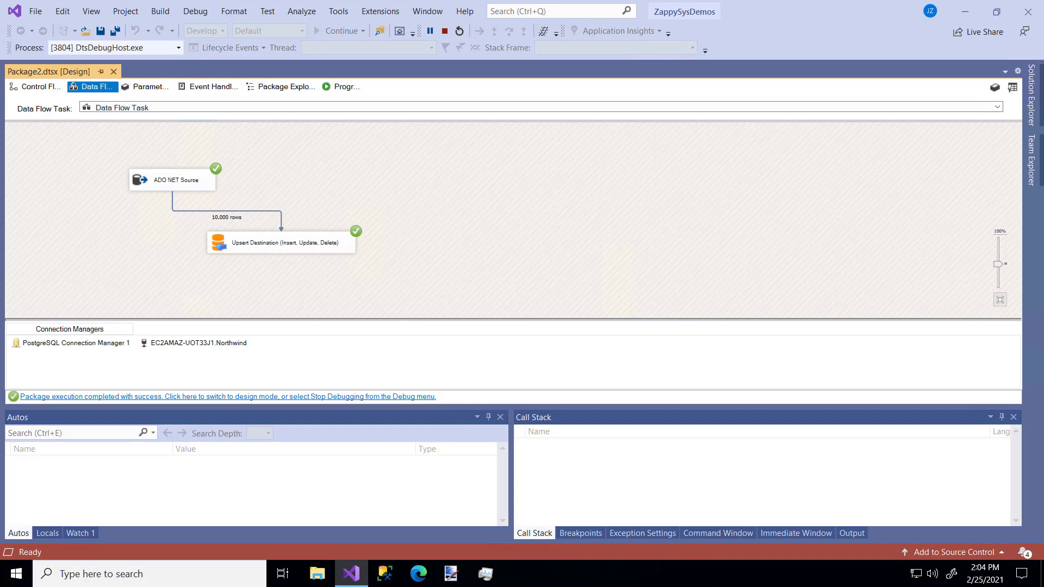
mouse_move(294, 230)
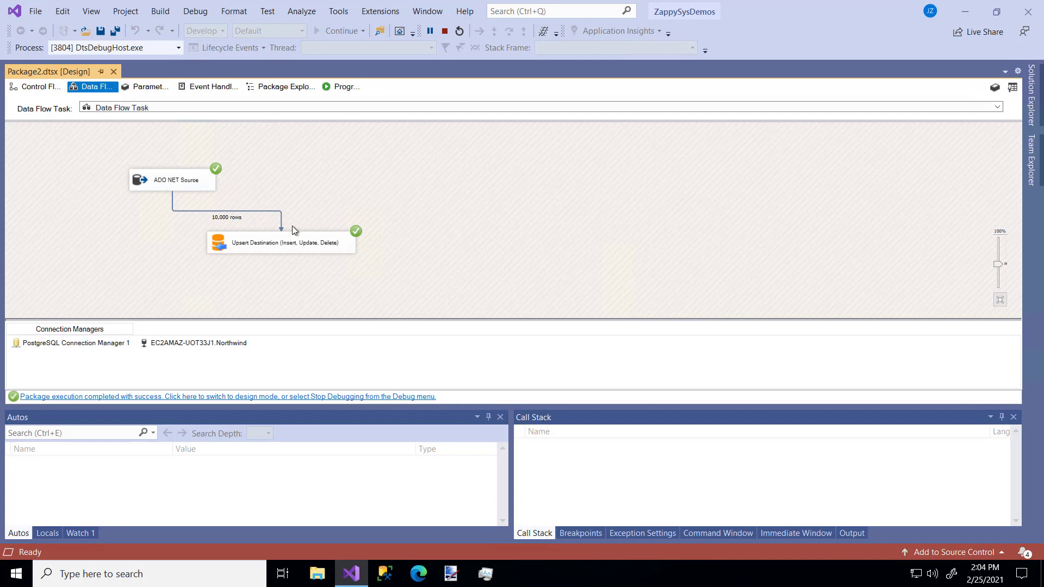
mouse_move(346, 175)
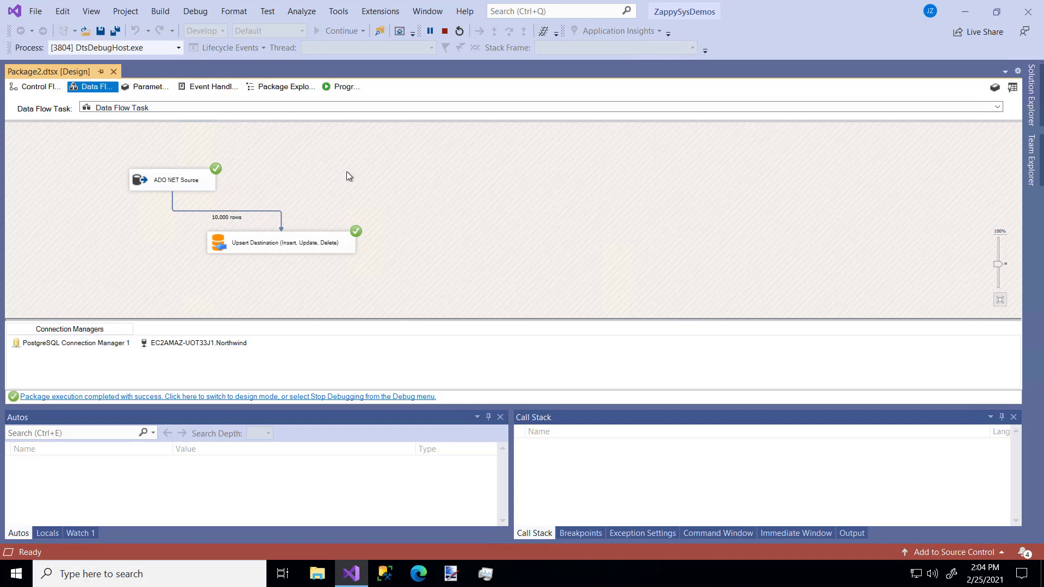